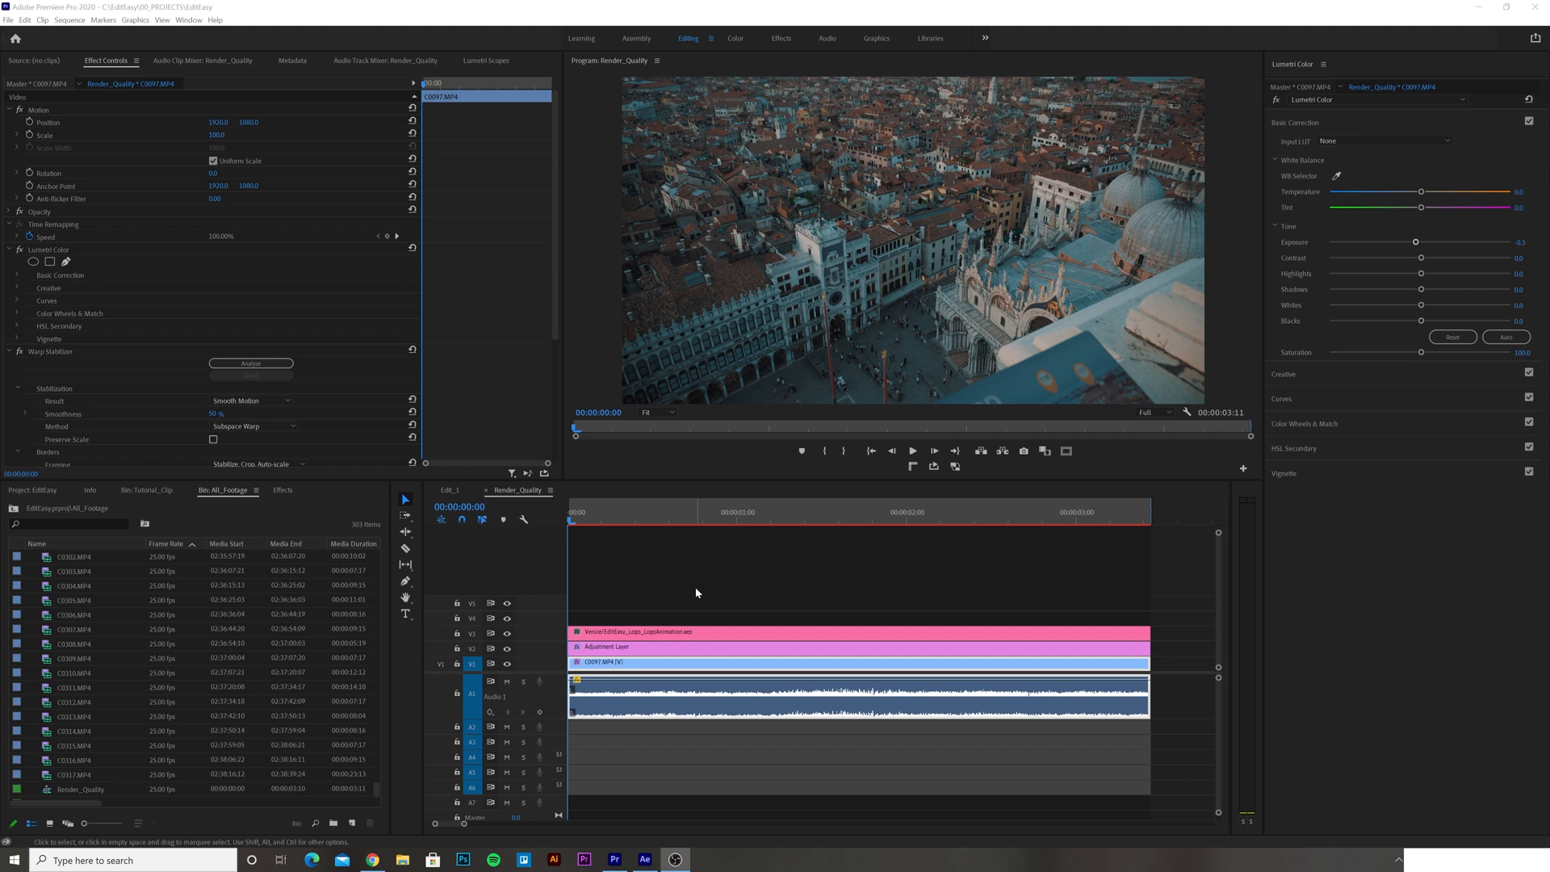
mouse_move(513, 614)
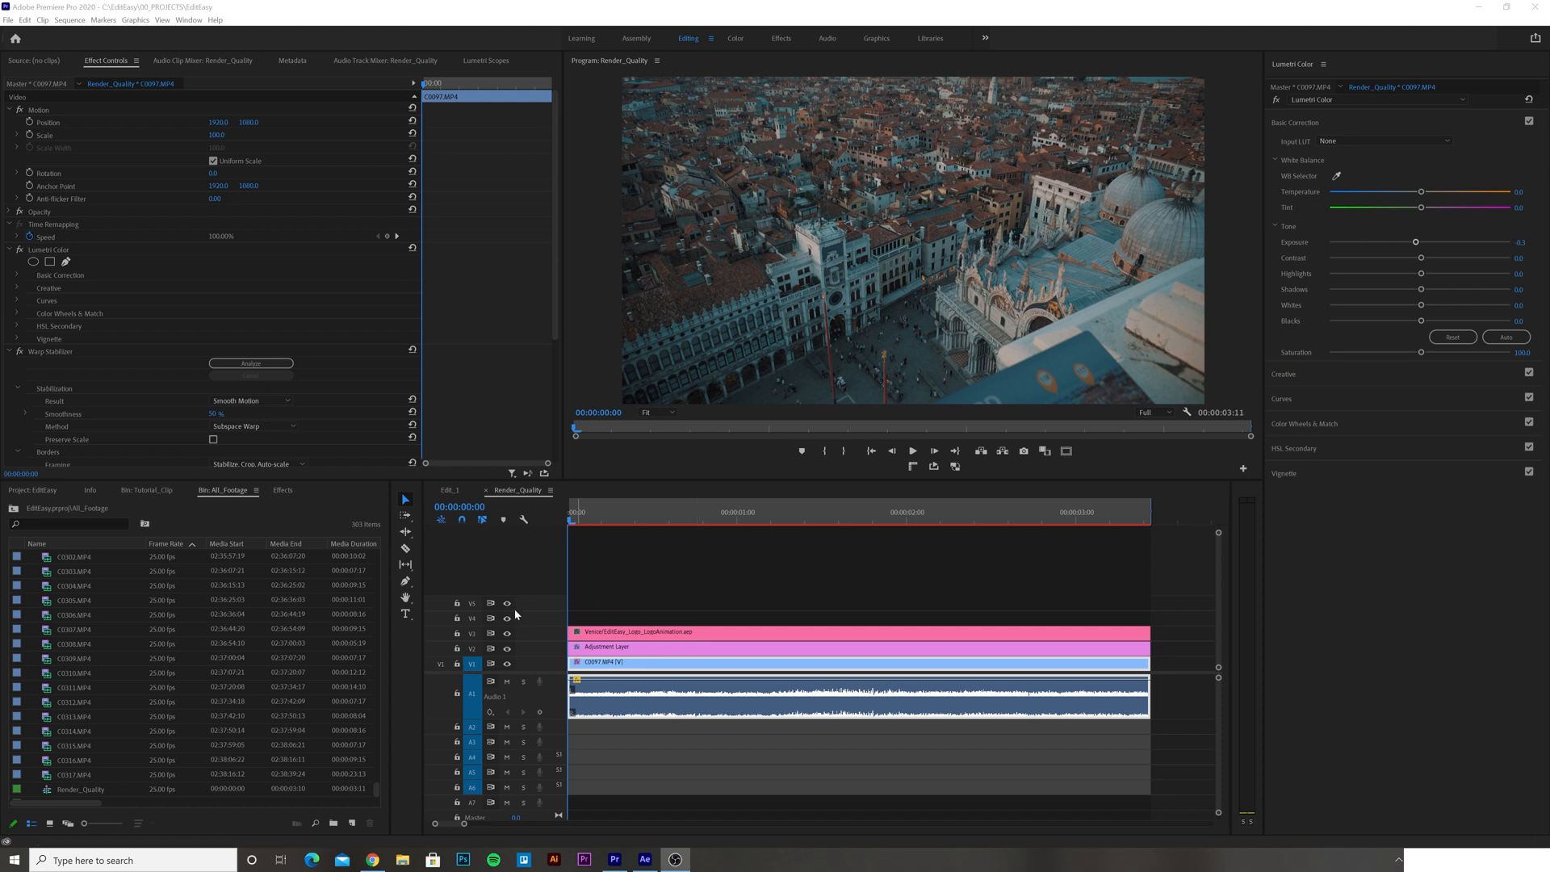
Scrub the playhead through the first seconds and select the Venice title animation clip.
click(635, 512)
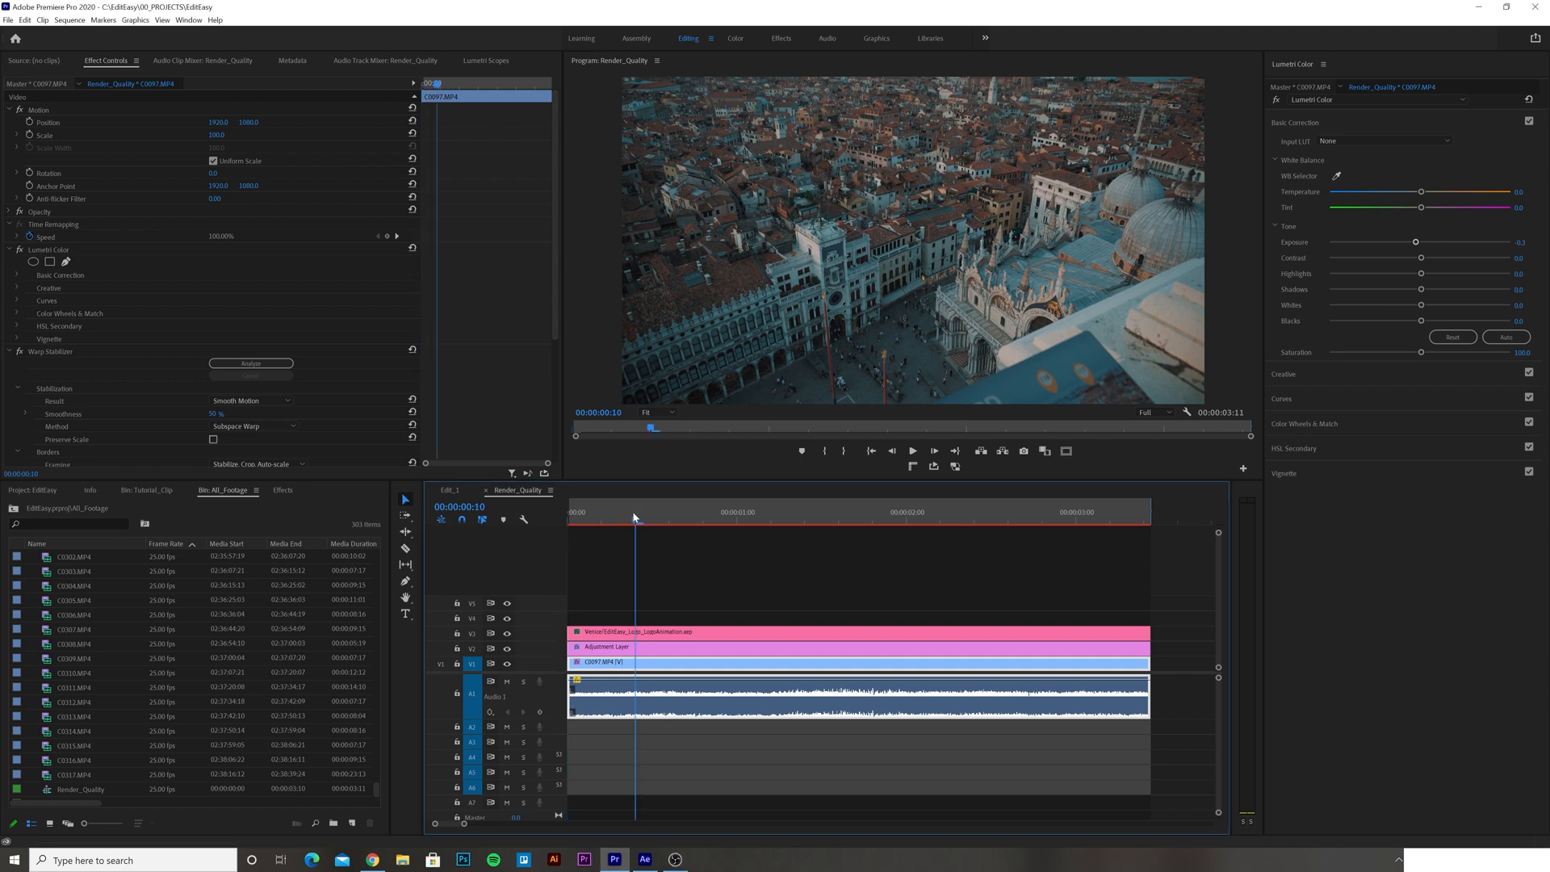
click(692, 646)
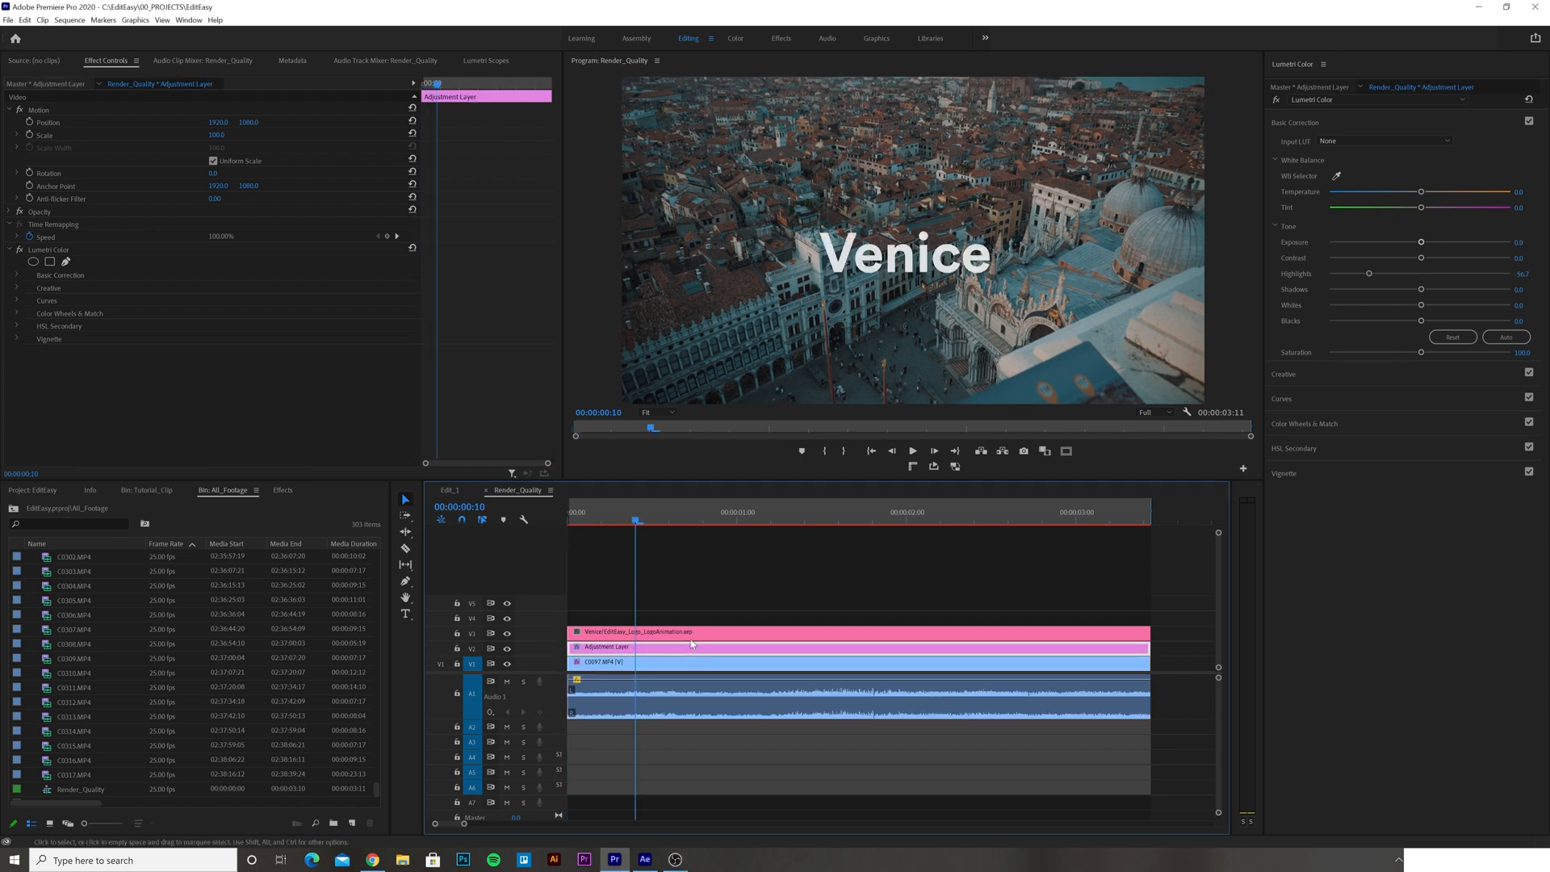
click(791, 631)
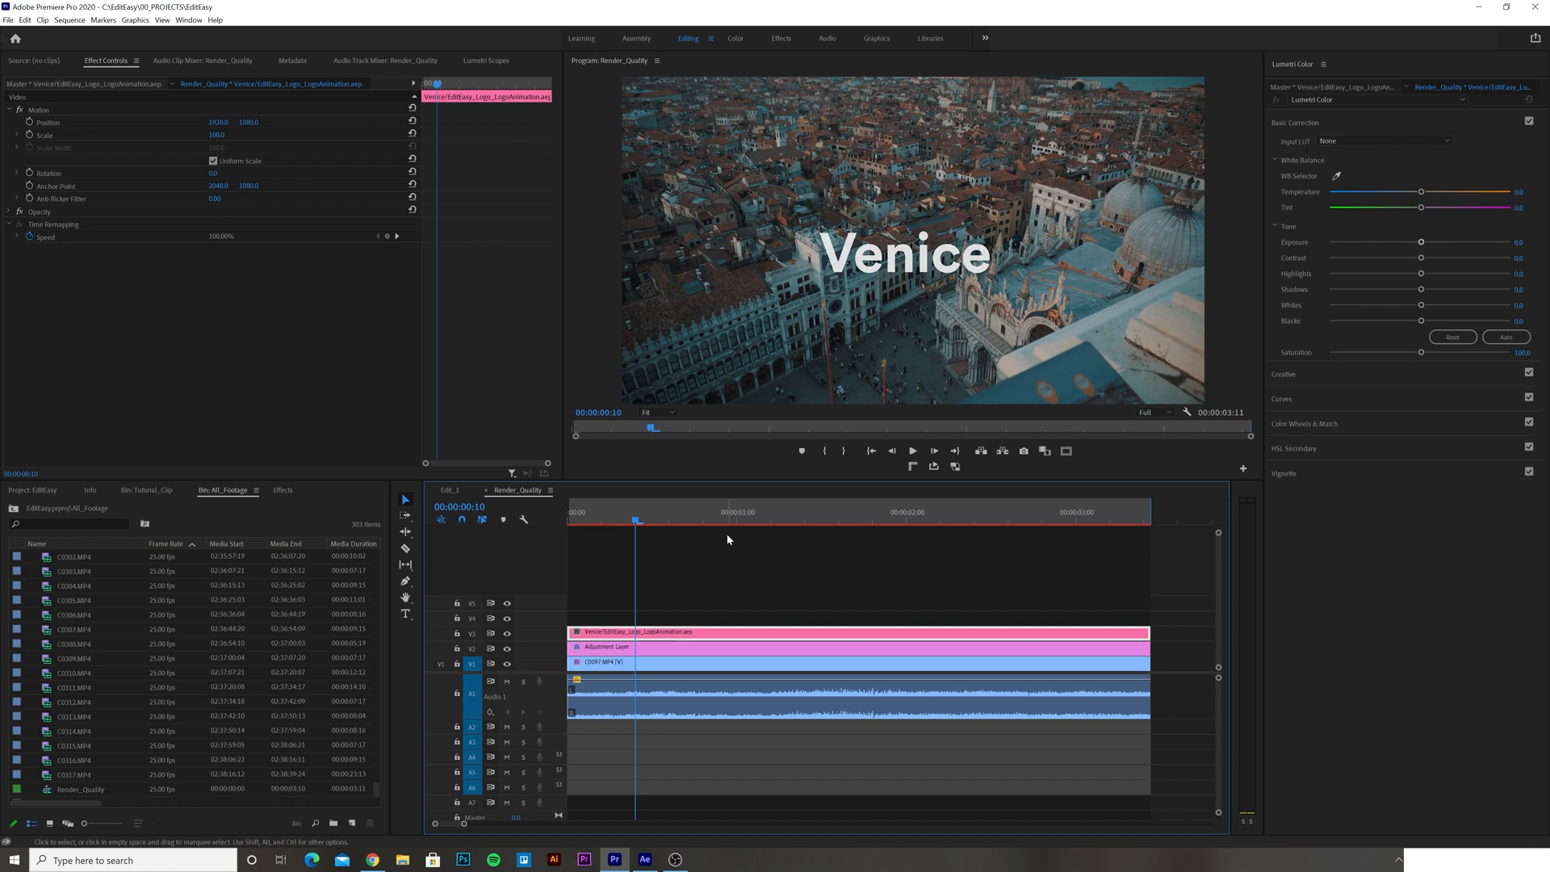
click(838, 512)
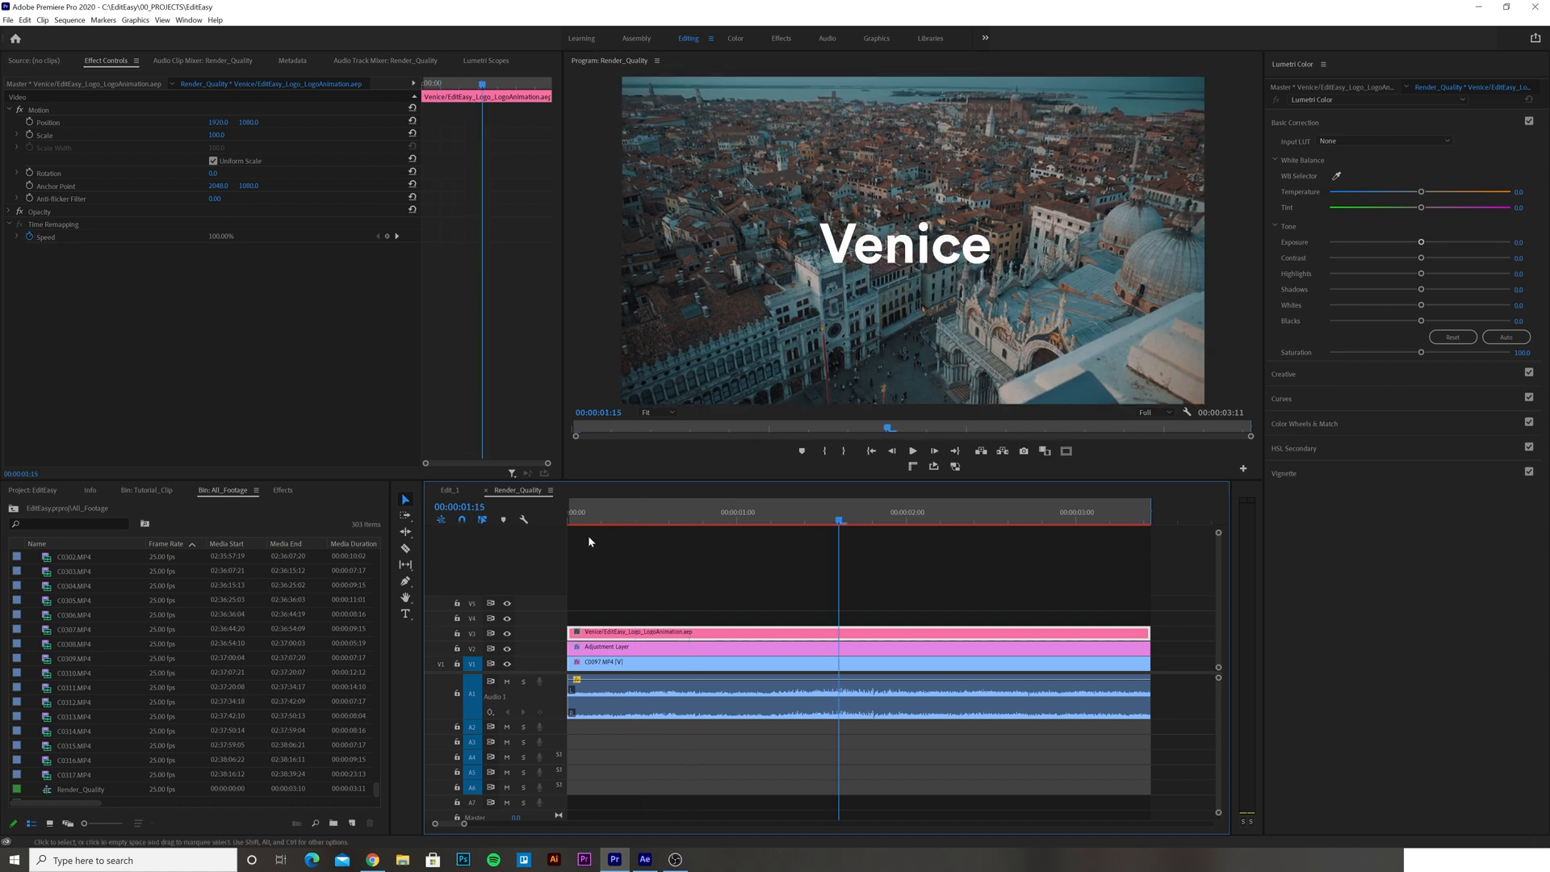
mouse_move(630, 519)
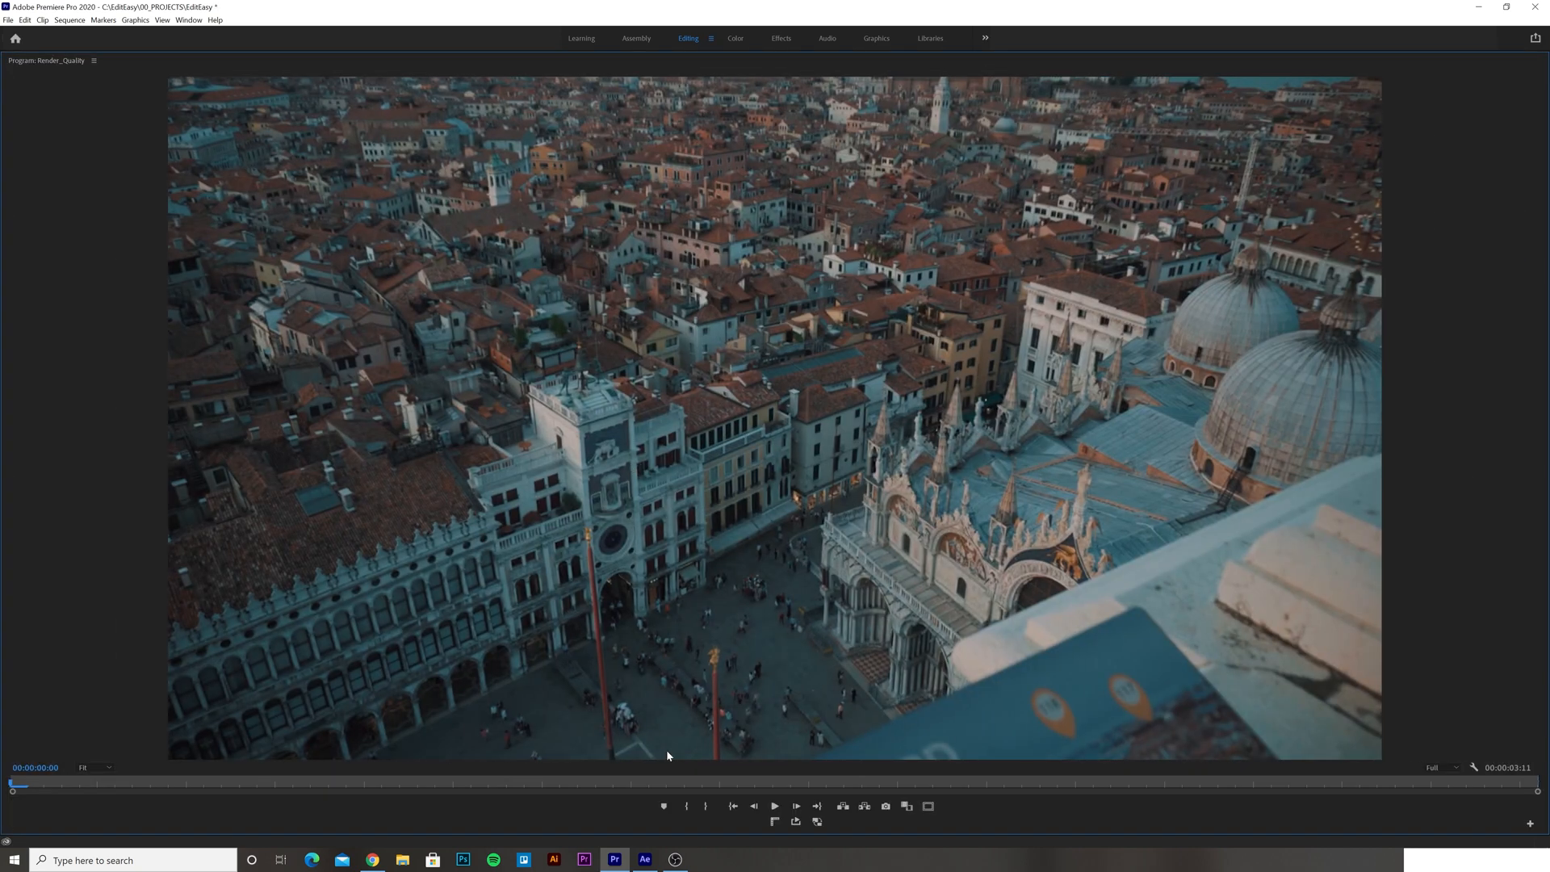
Play the sequence from near the start and stop partway through to judge the soft playback.
click(774, 806)
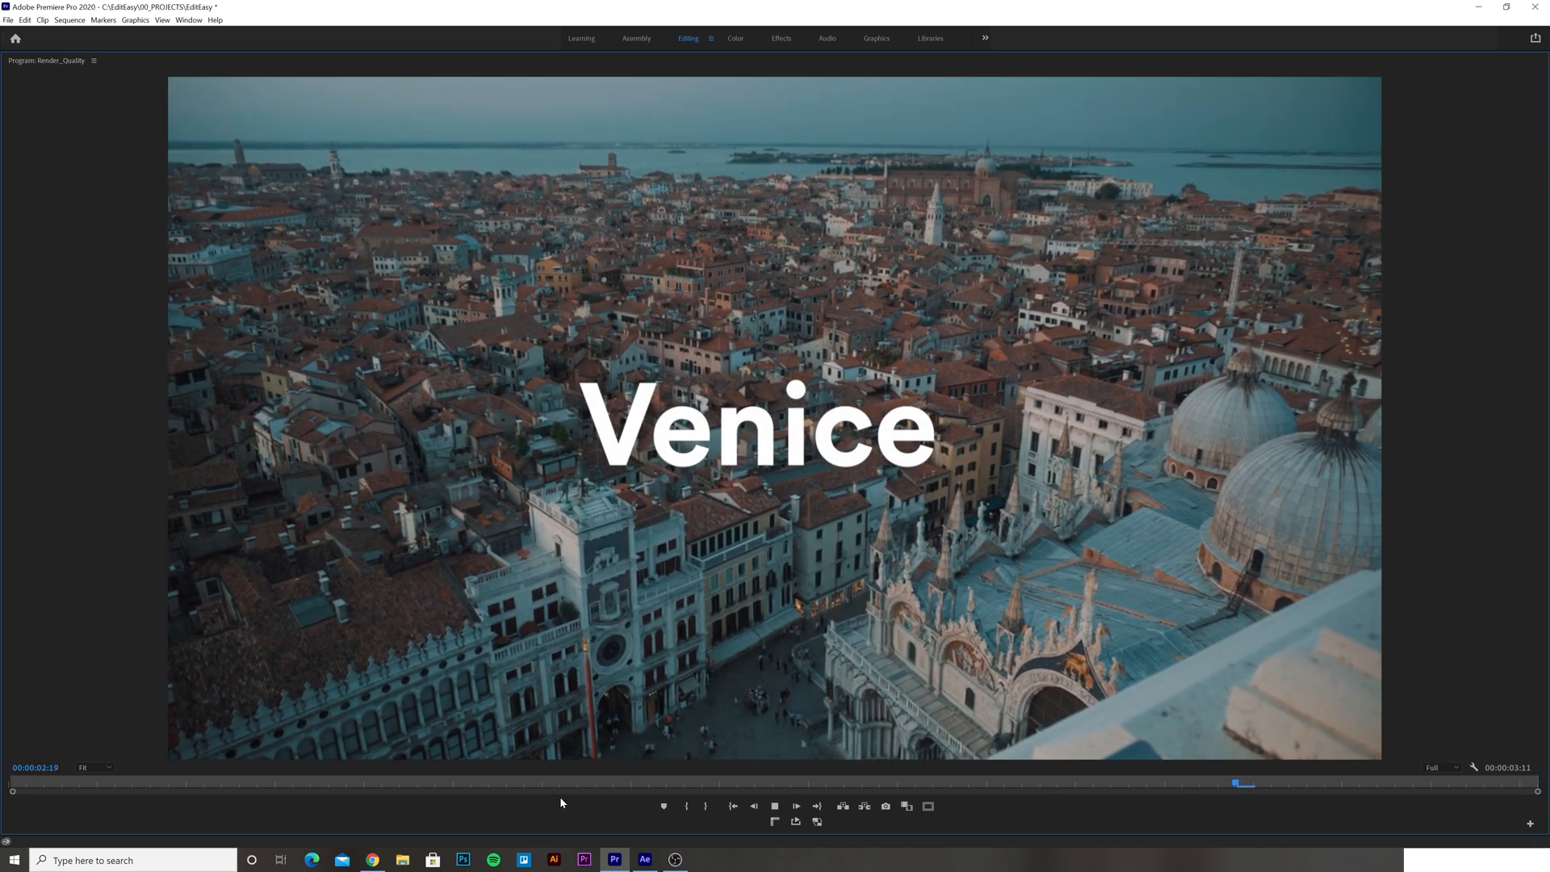
click(774, 806)
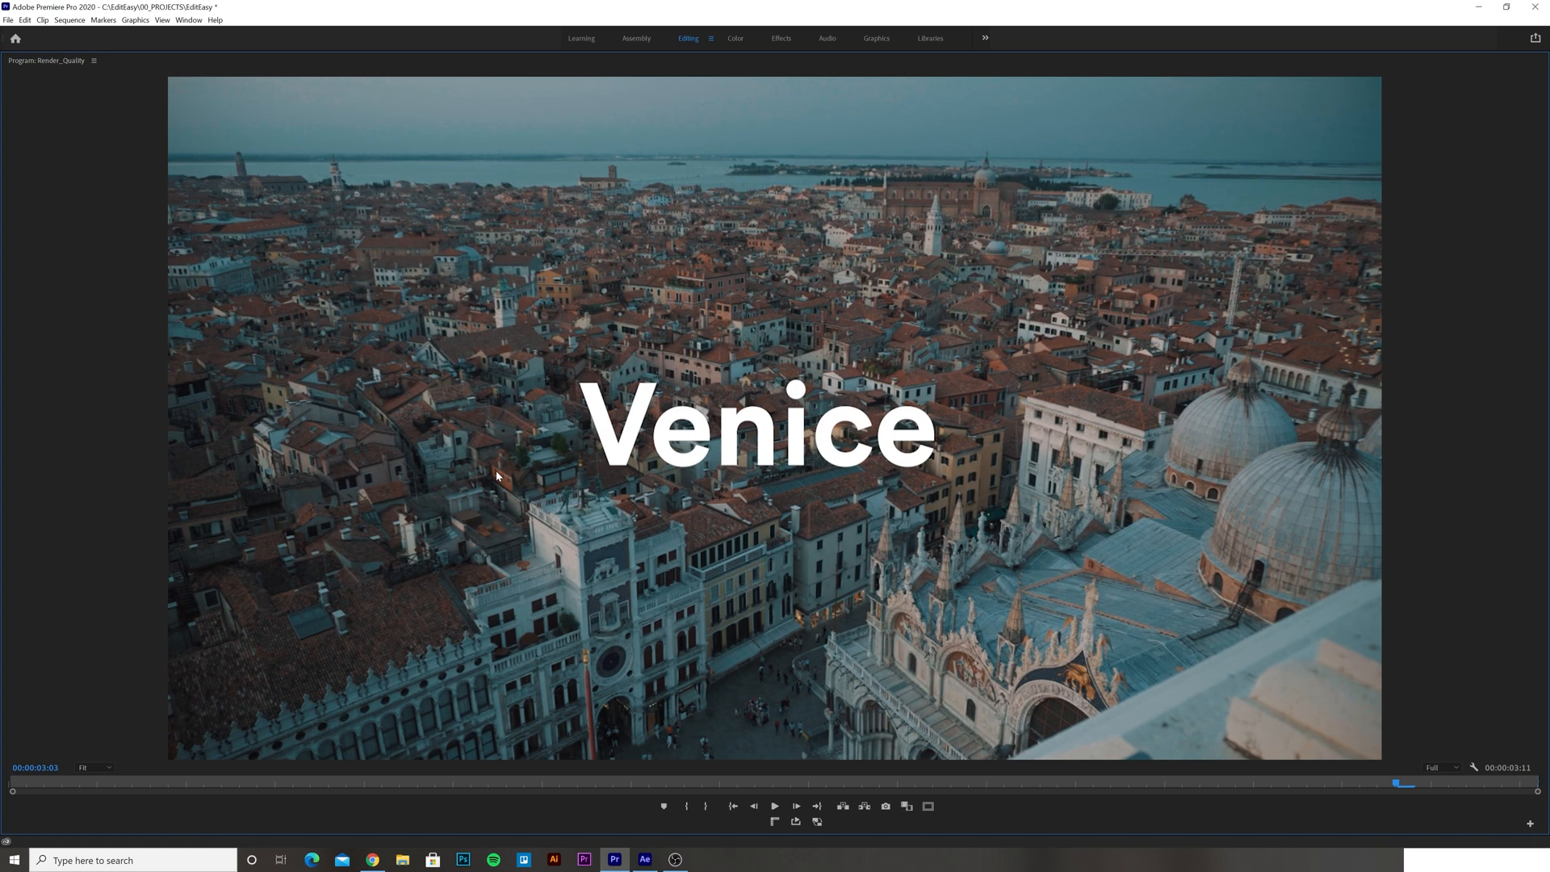
mouse_move(906, 432)
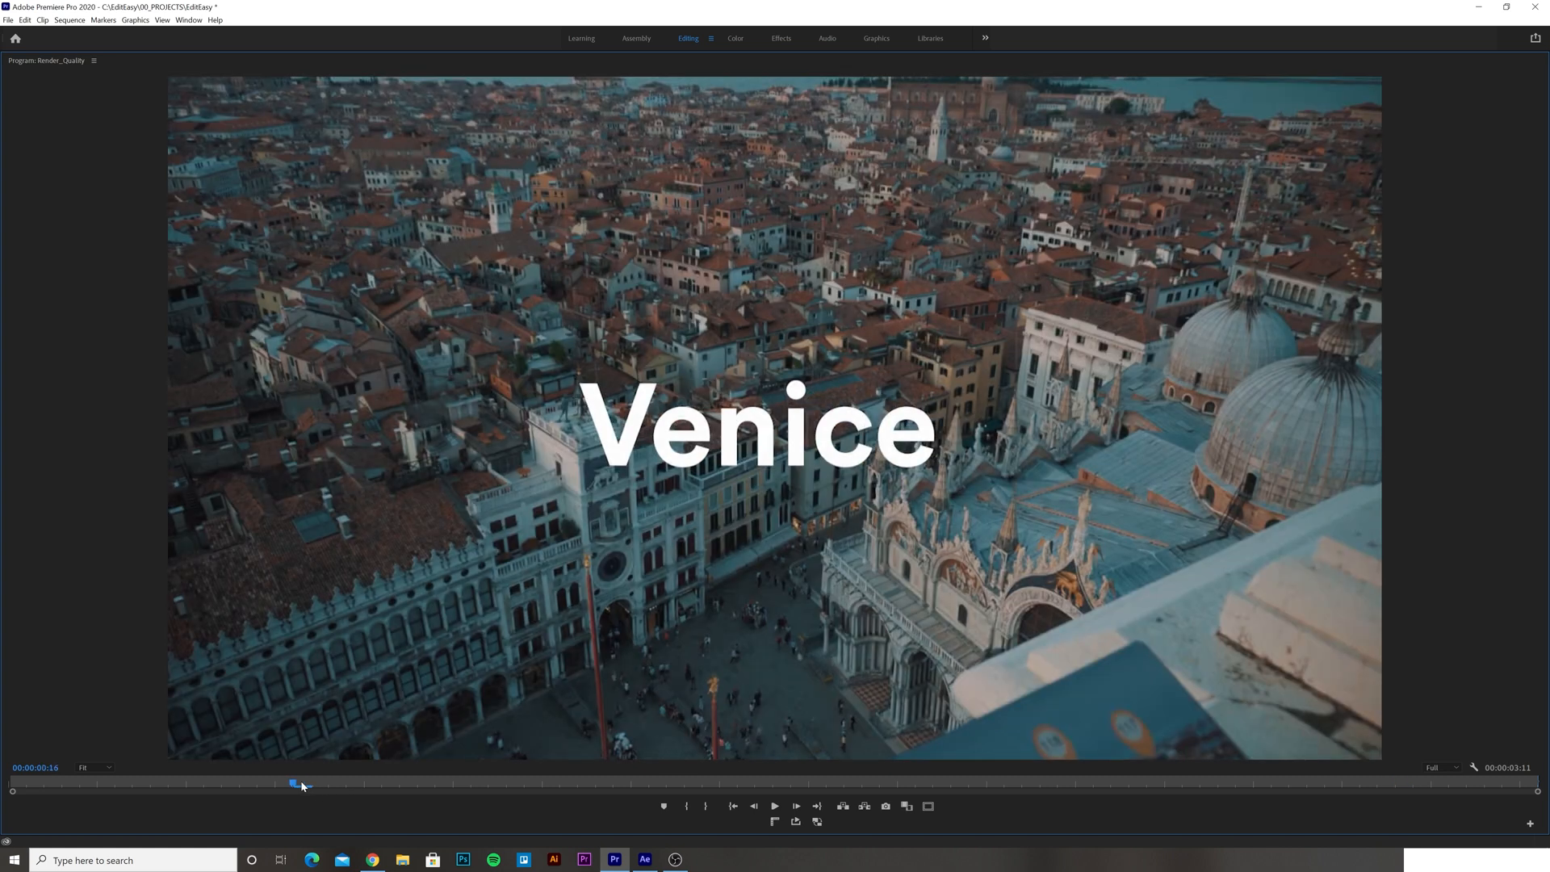
click(775, 806)
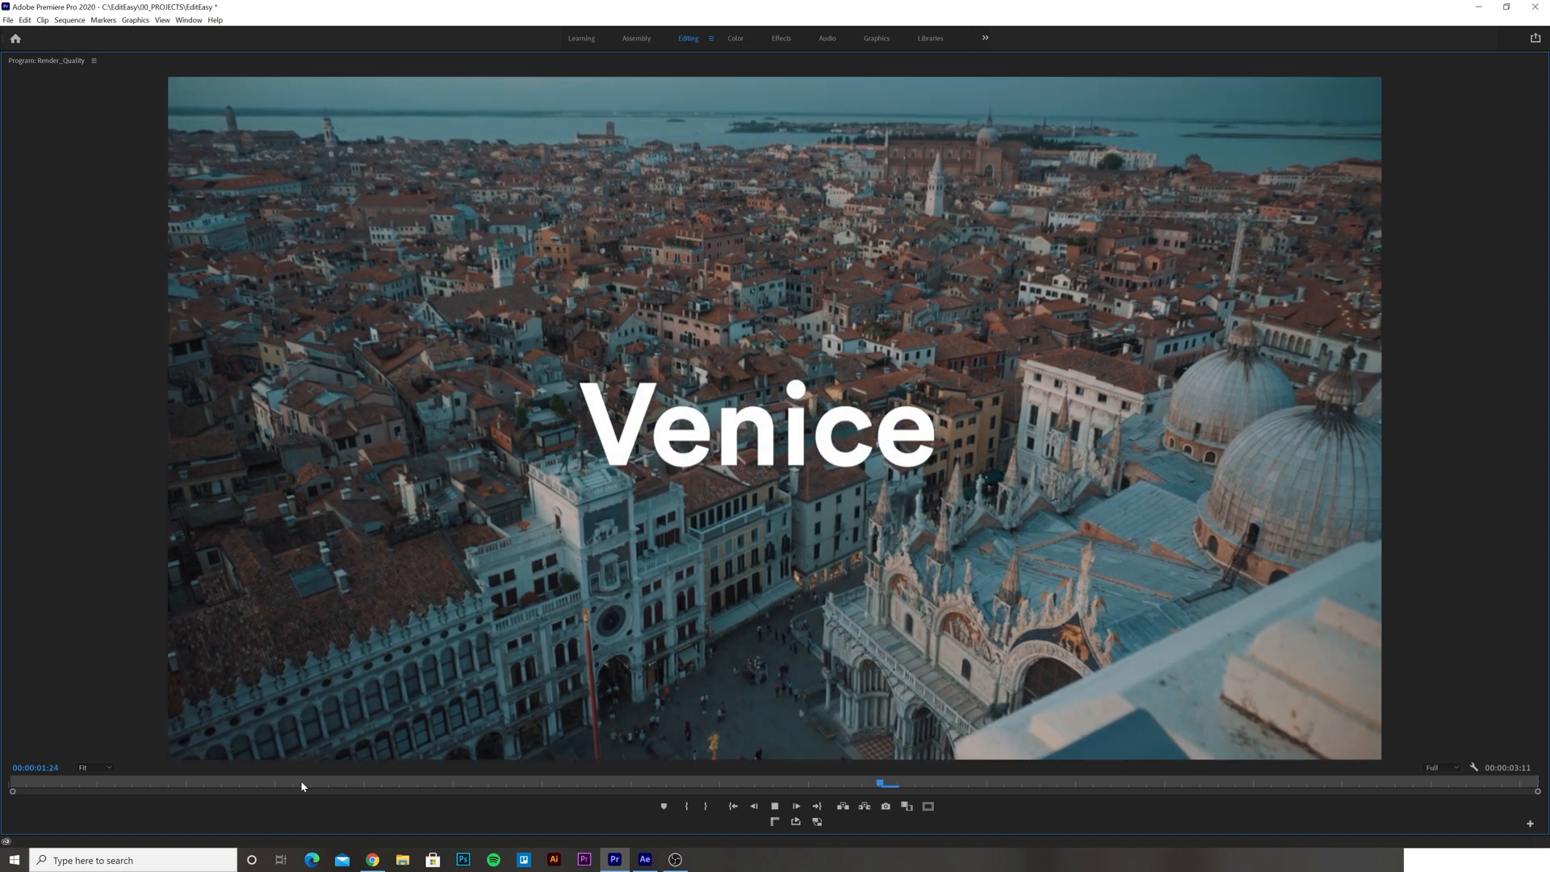
click(773, 806)
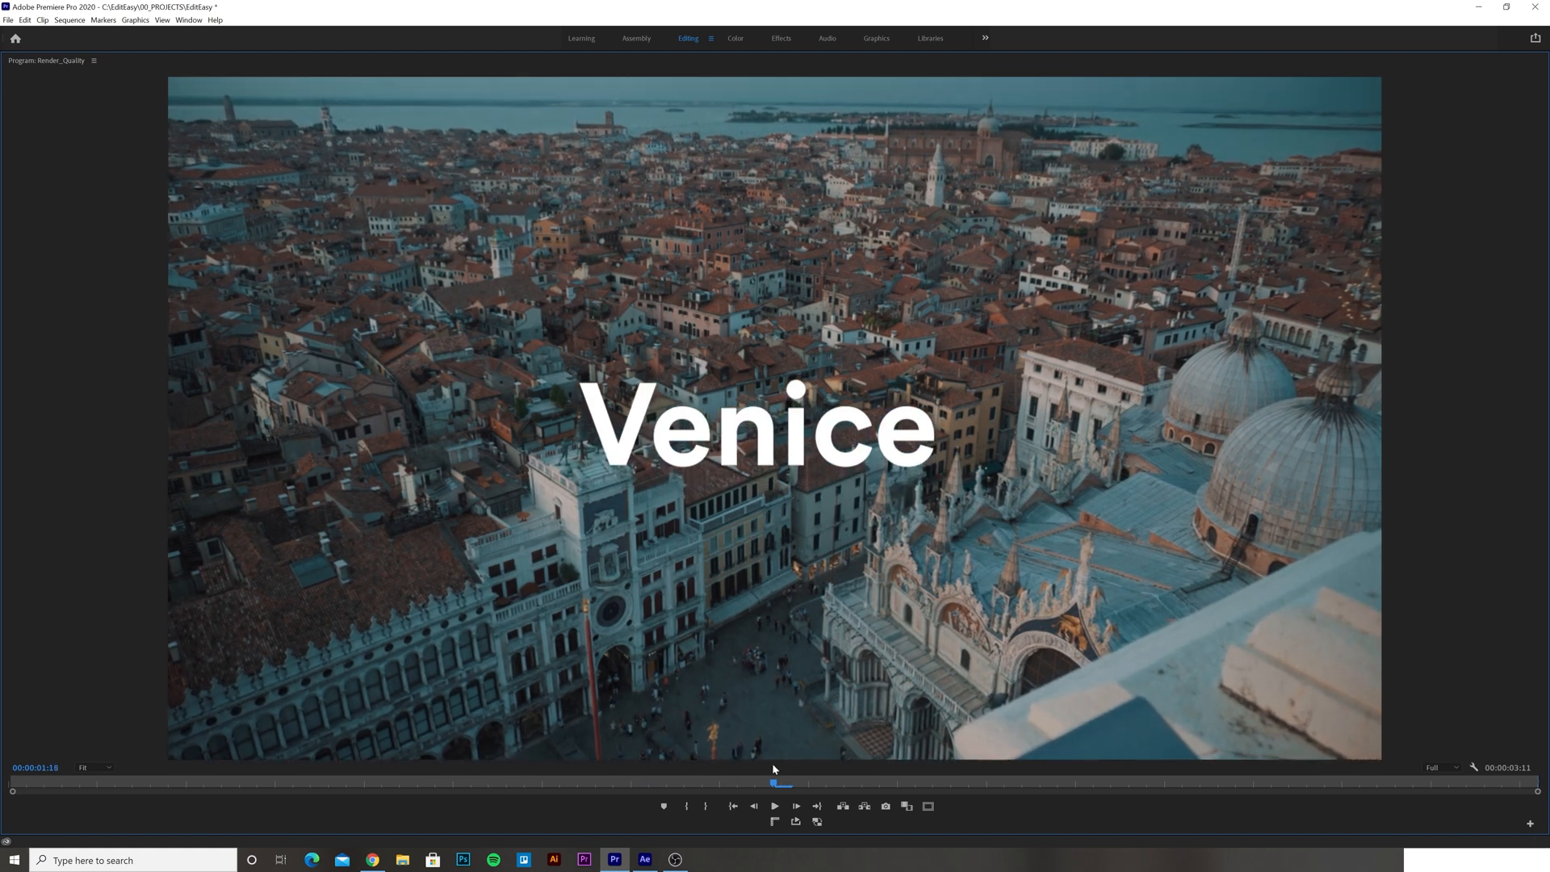
click(1440, 767)
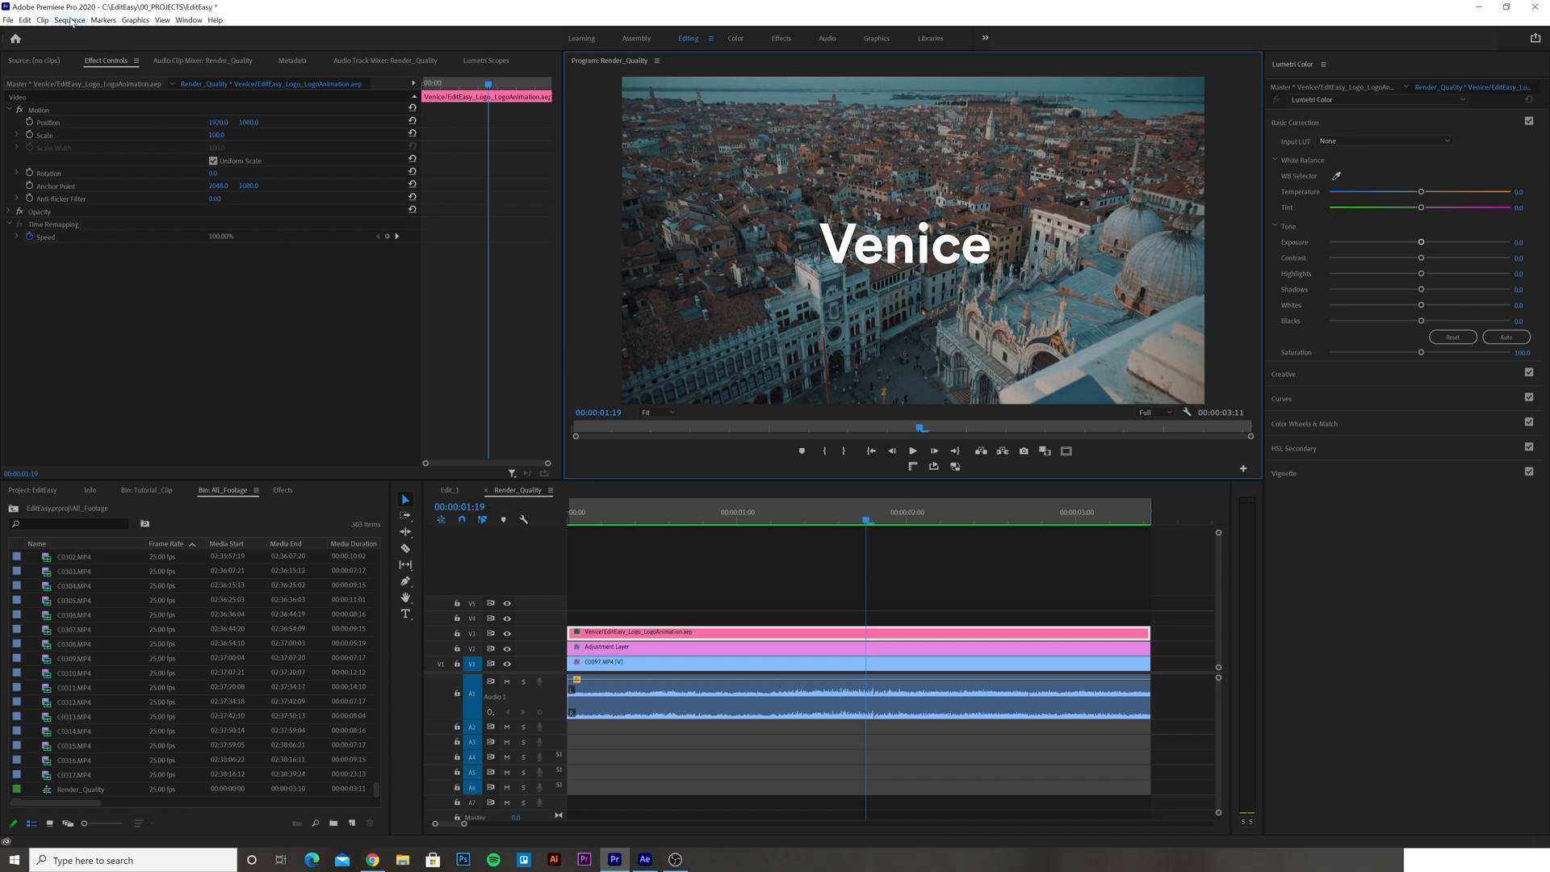
Review the Render_Quality sequence settings (3840×2160 frame, 1920×1080 previews) and confirm with OK.
click(68, 20)
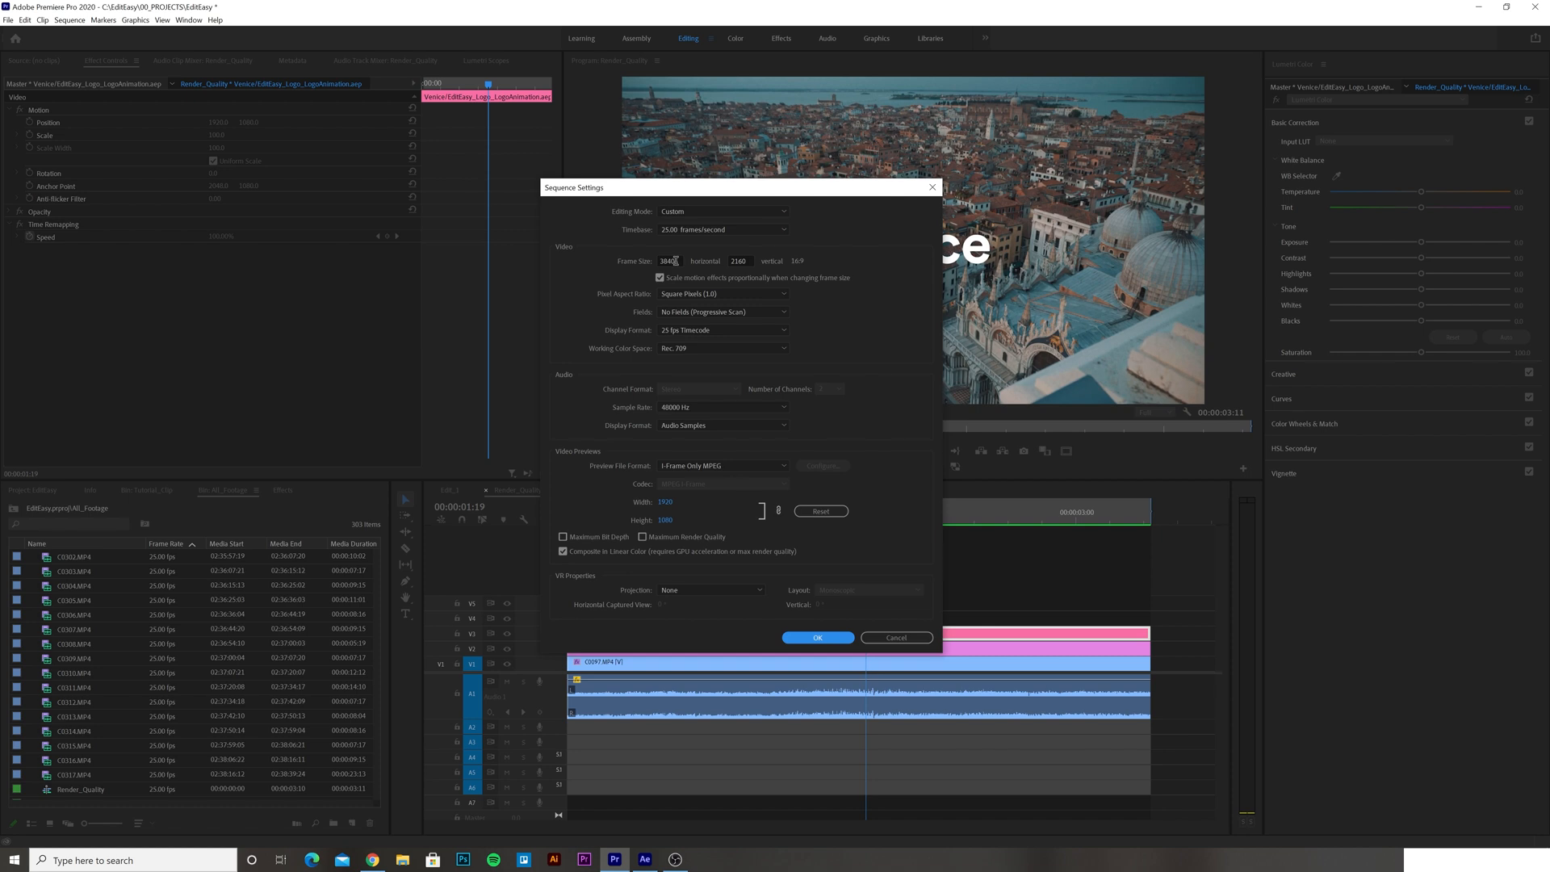
click(667, 261)
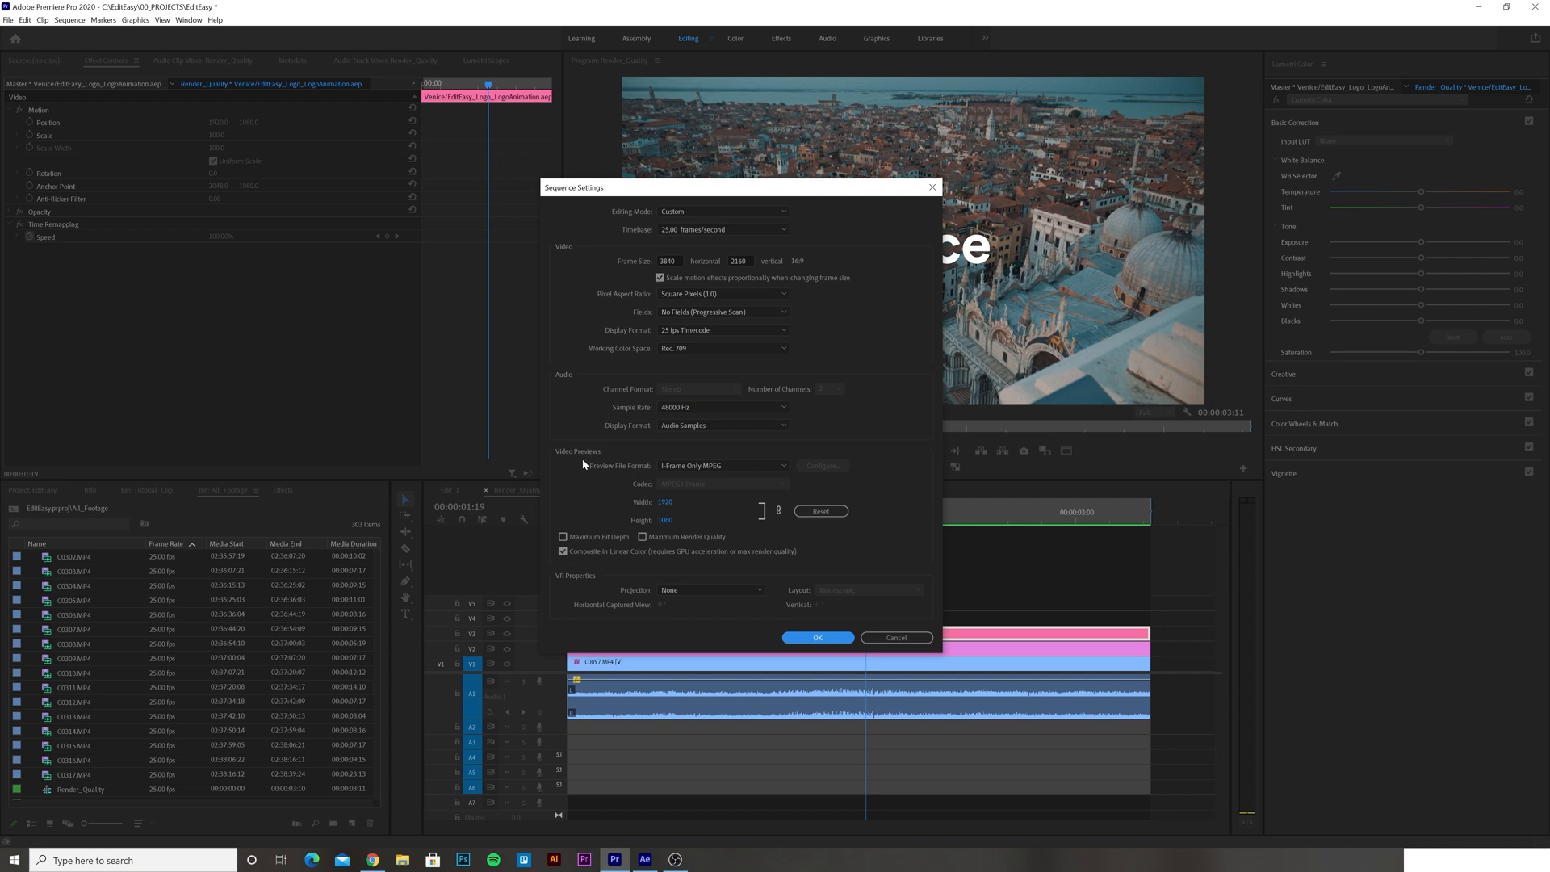
mouse_move(598, 474)
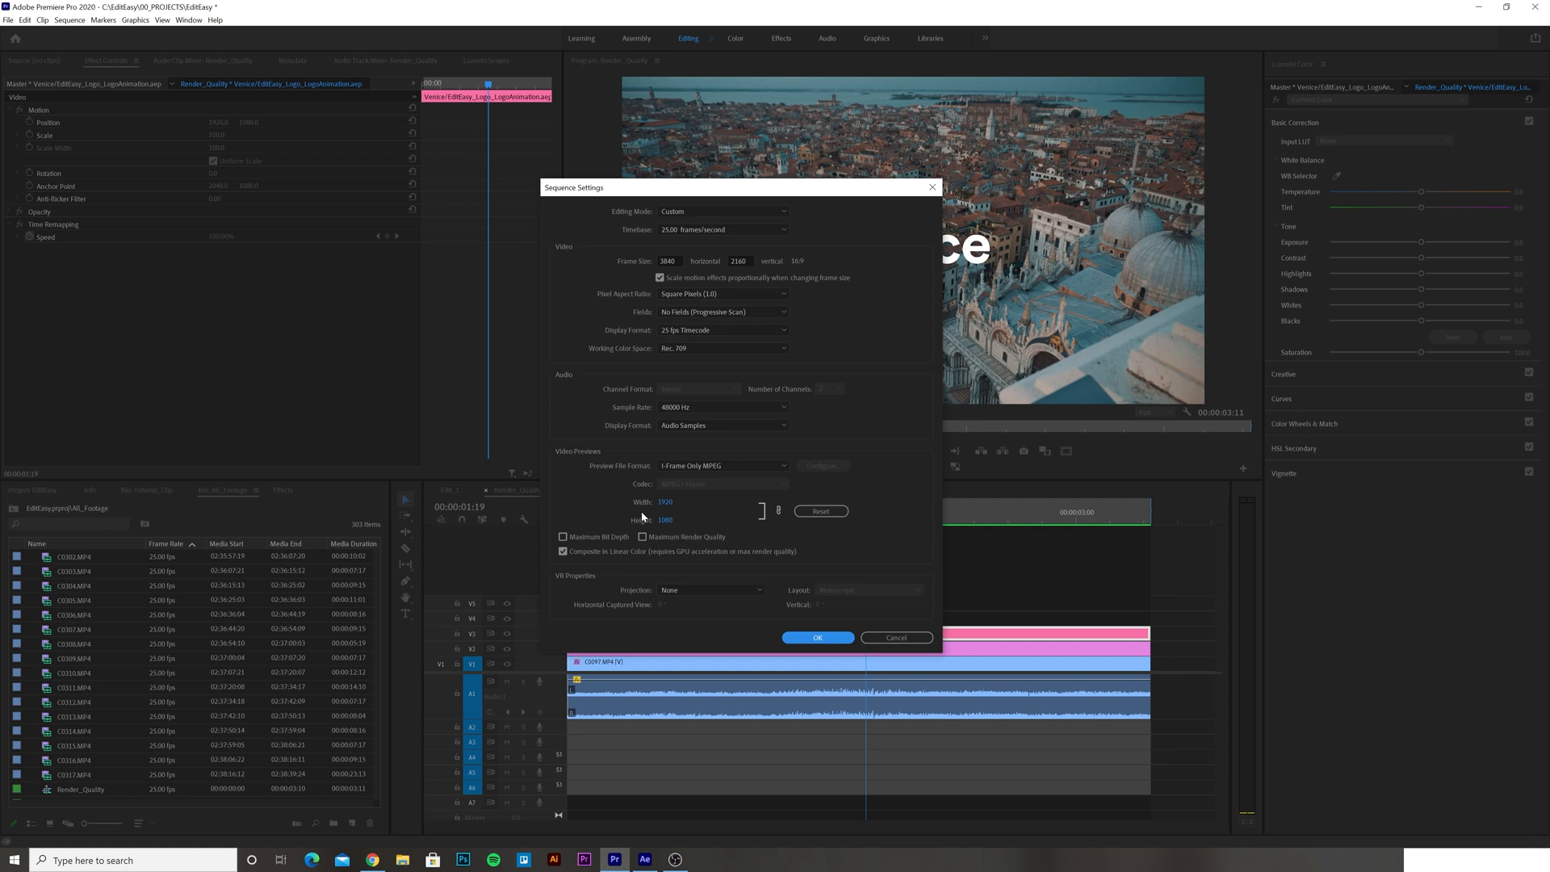
click(817, 637)
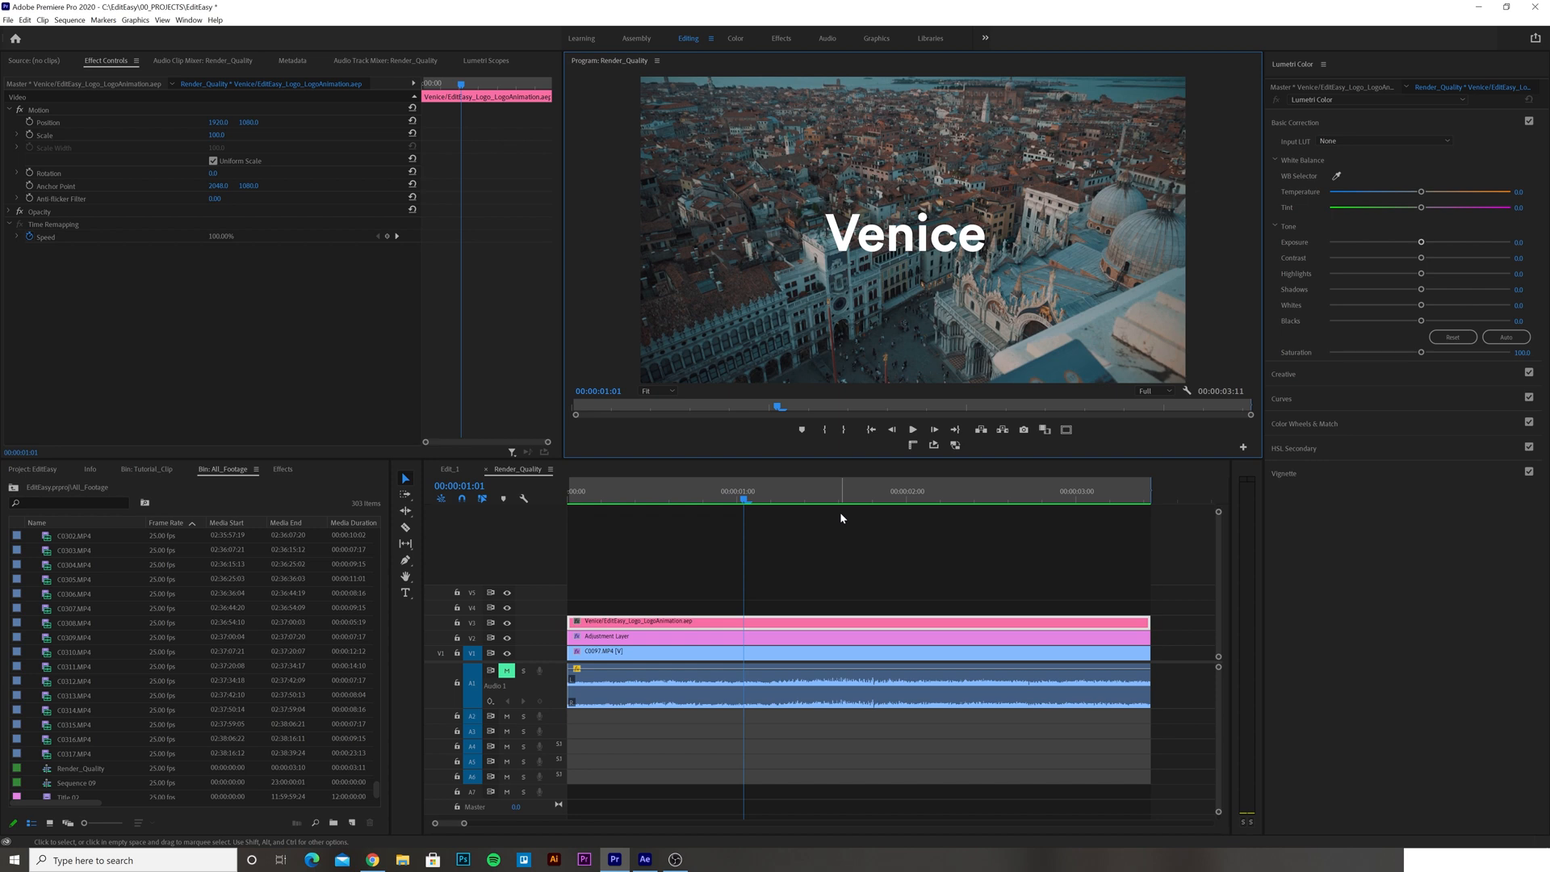
mouse_move(728, 451)
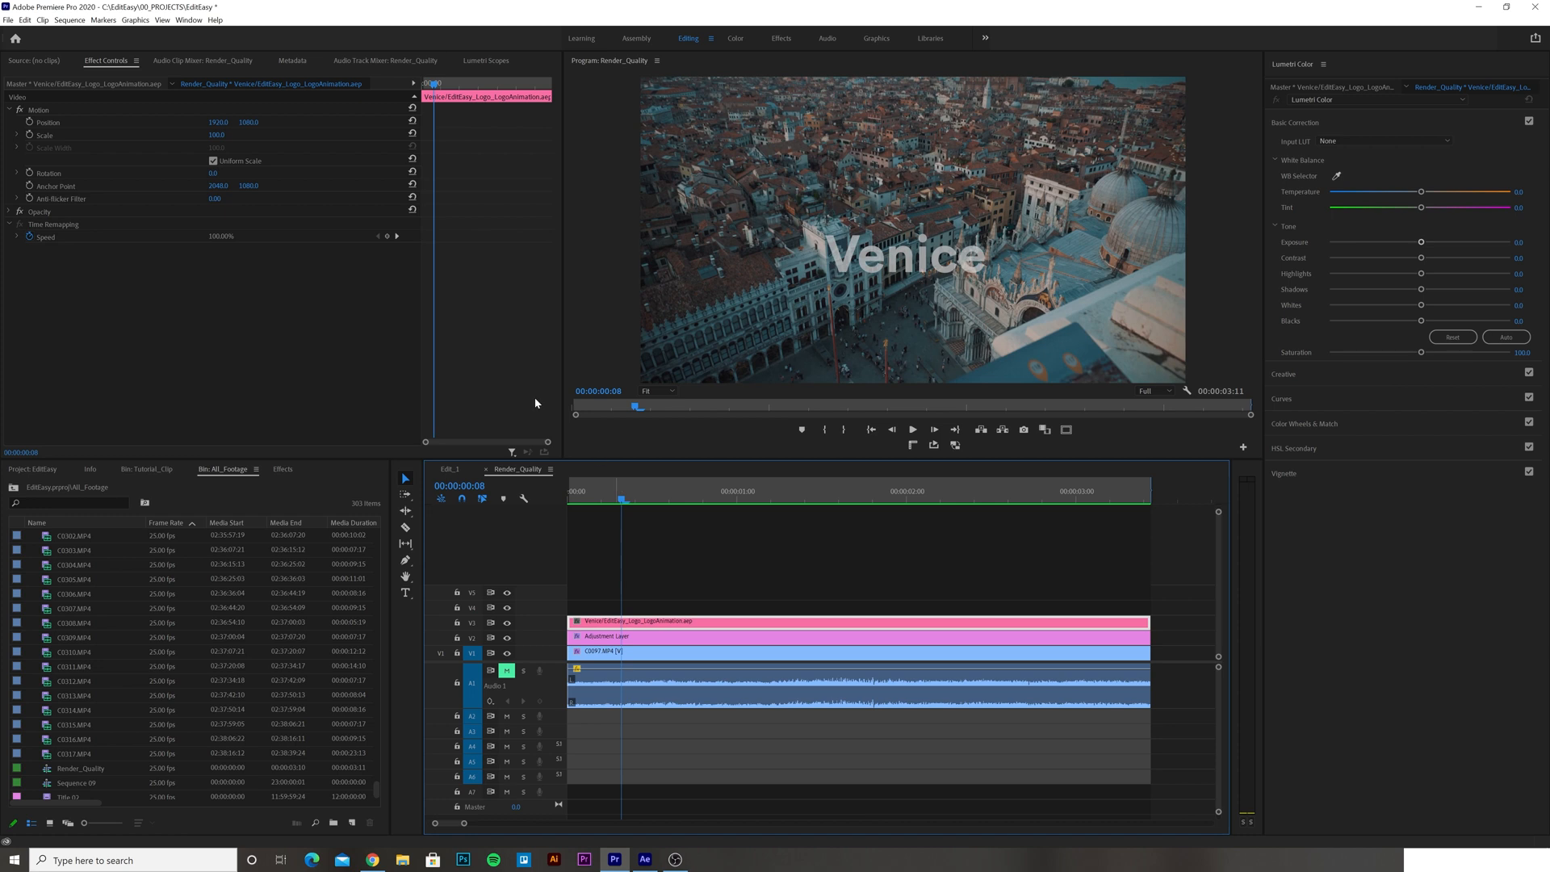
Set the preview file format to GoPro CineForm YUV 10-bit at 3840×2160 and delete the old preview files.
click(68, 20)
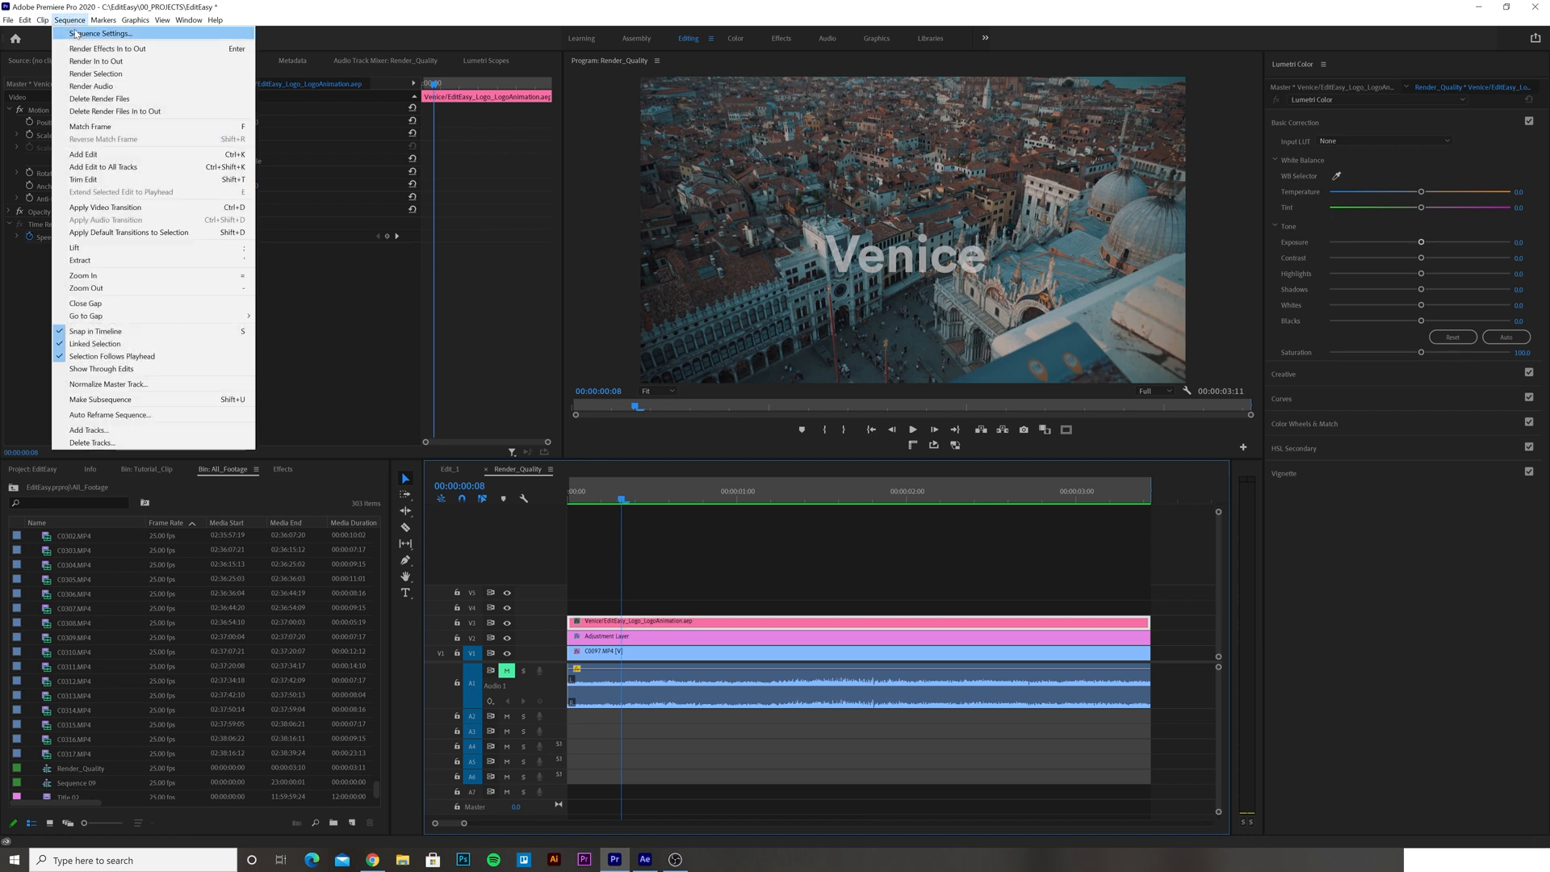
click(101, 33)
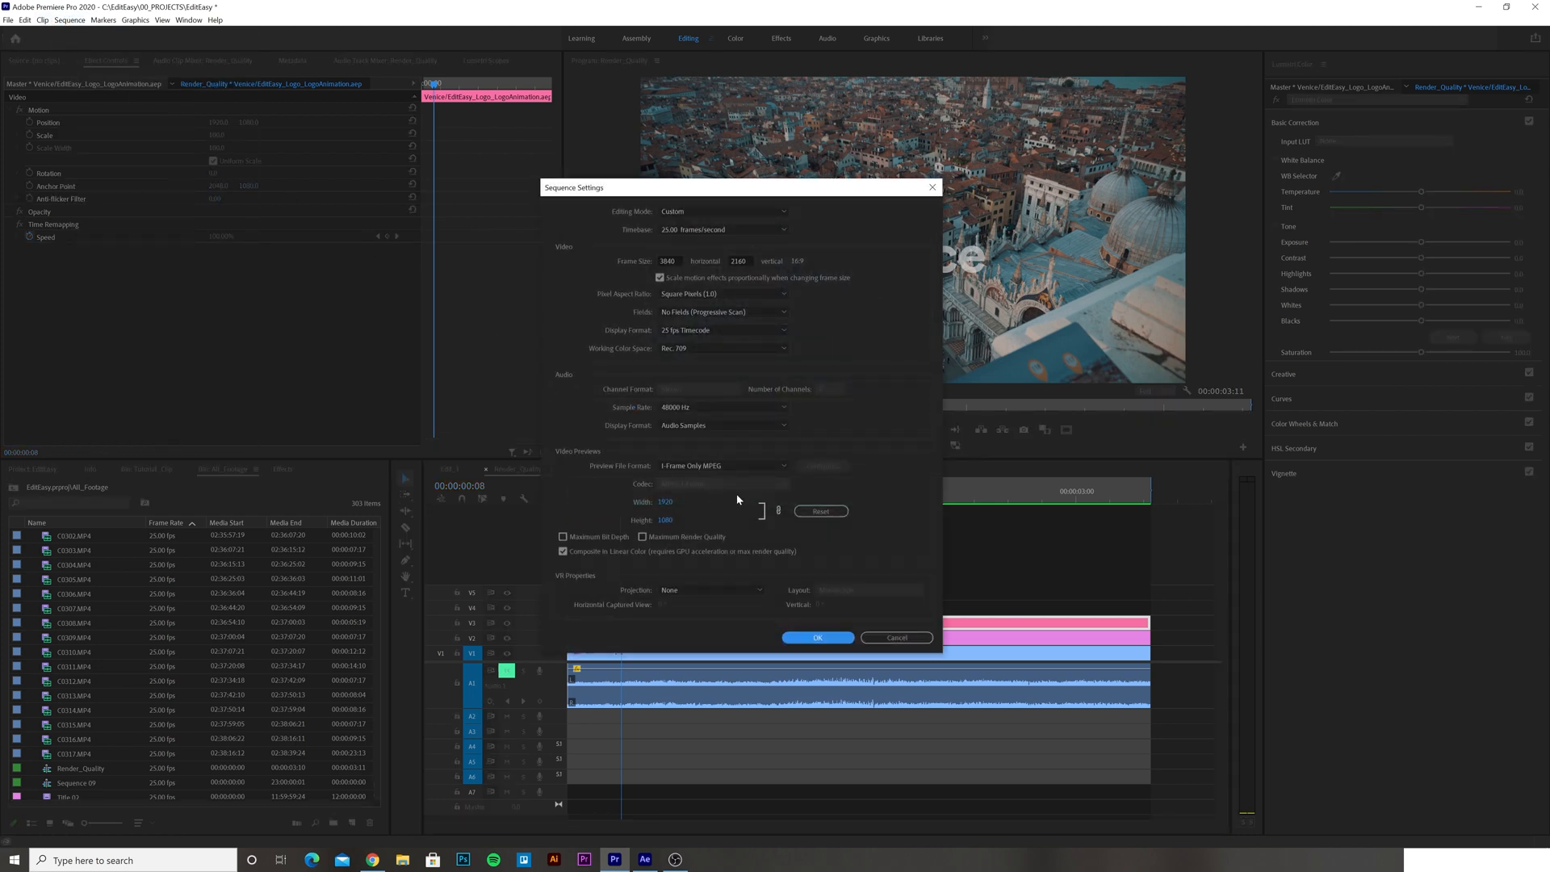
click(723, 465)
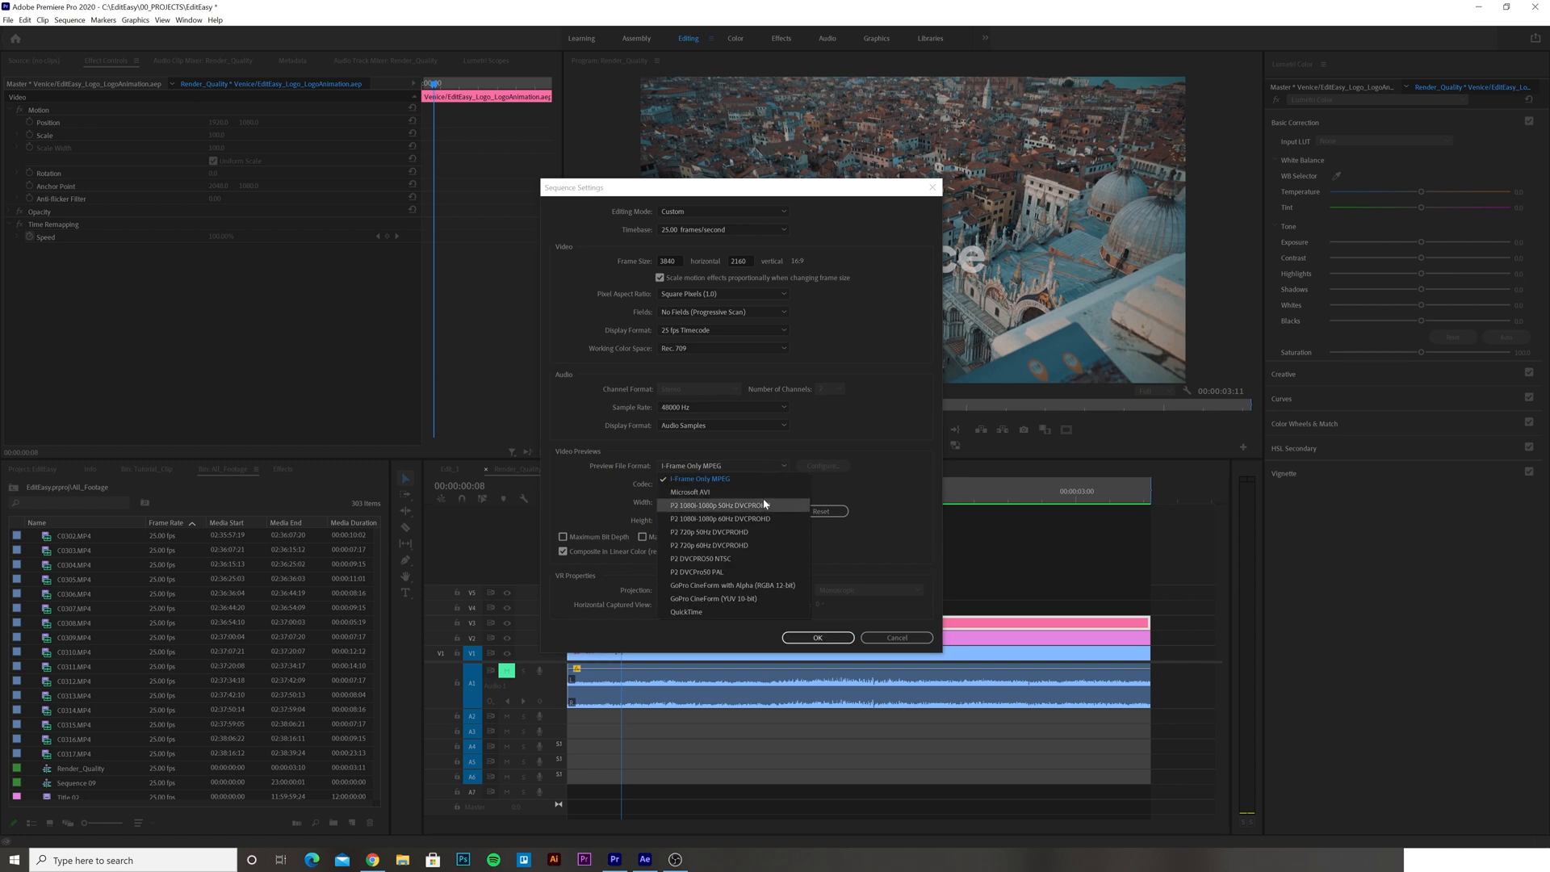
mouse_move(698, 598)
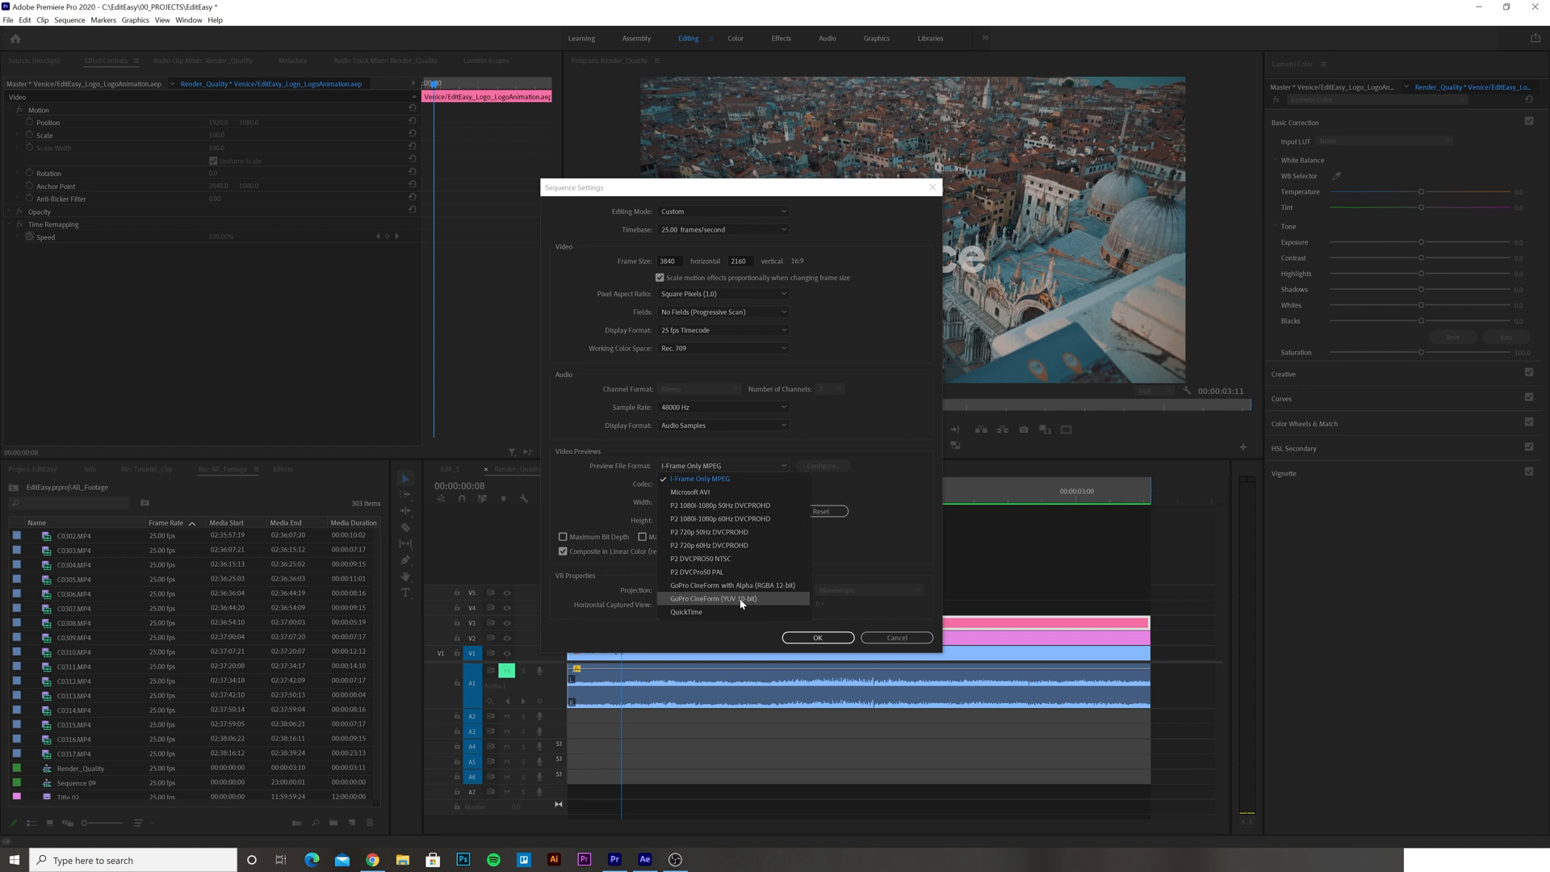
click(712, 598)
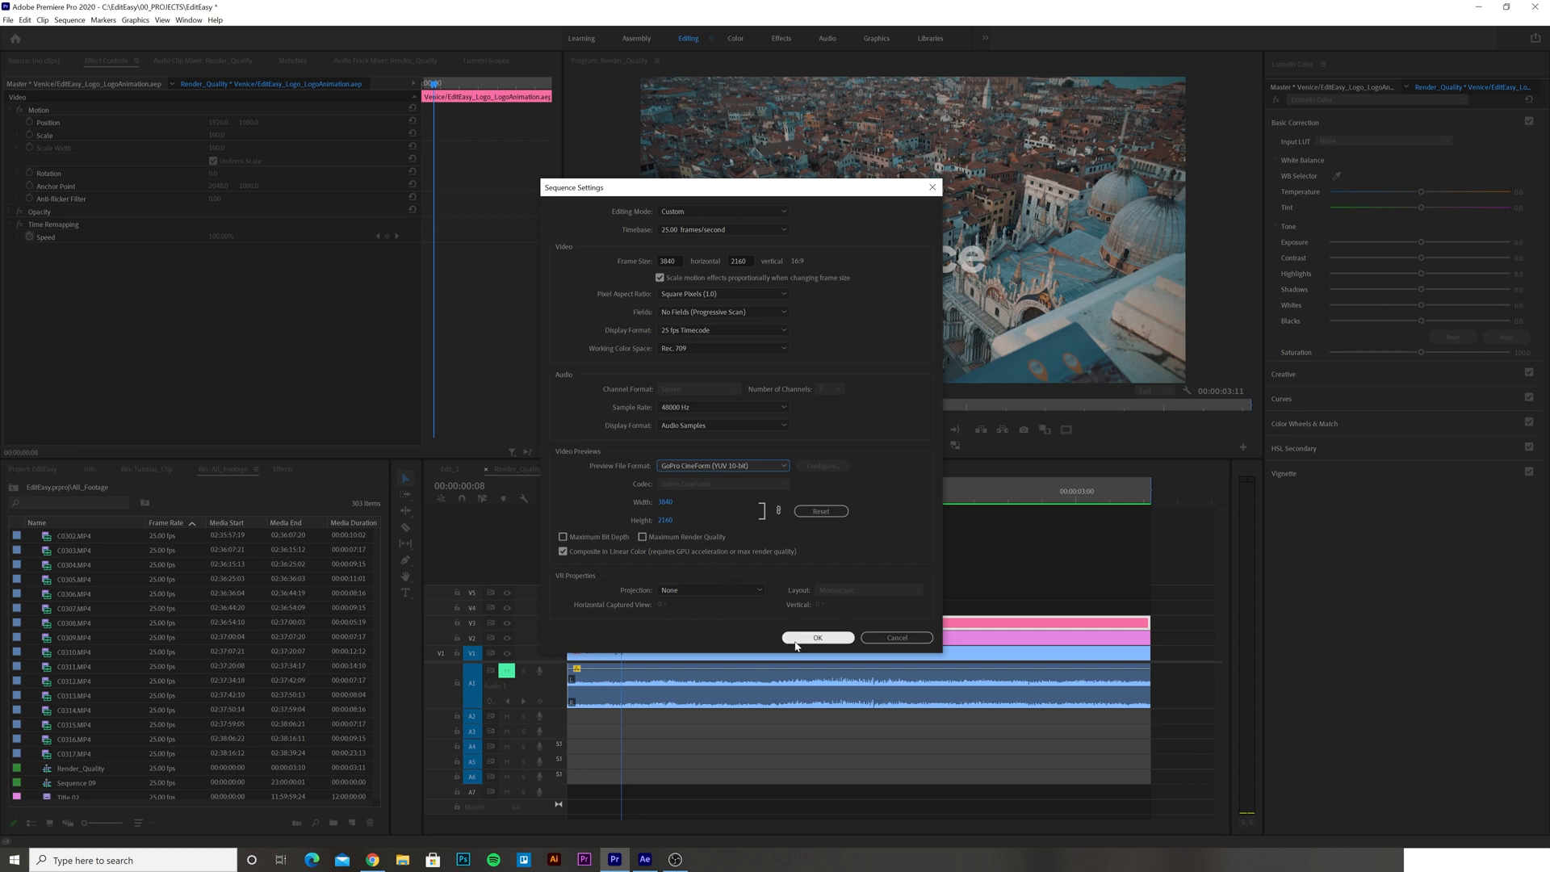
click(817, 636)
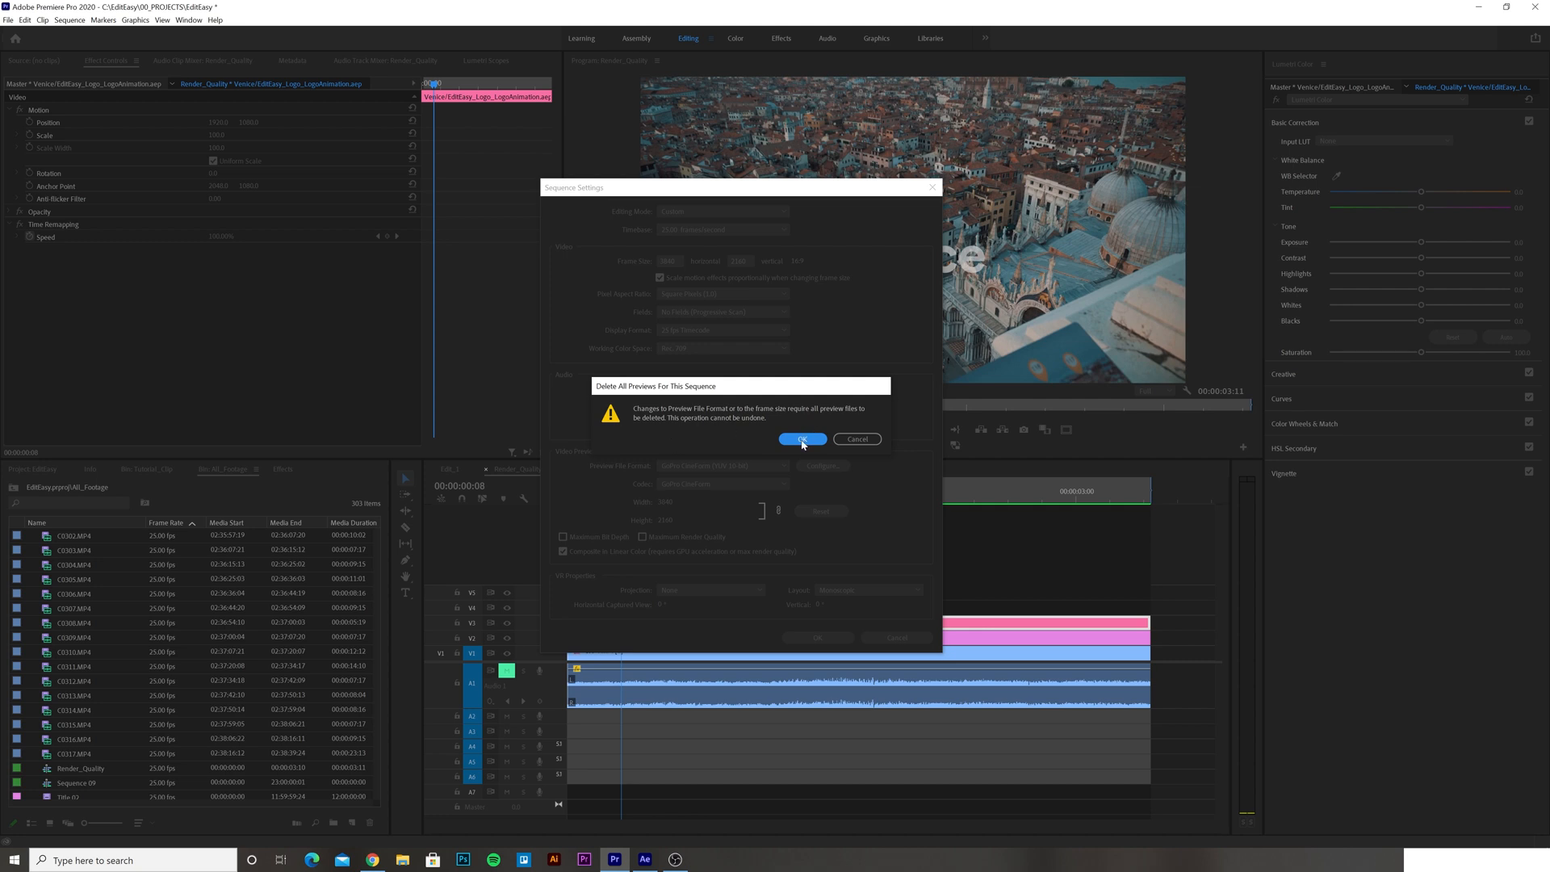
click(801, 439)
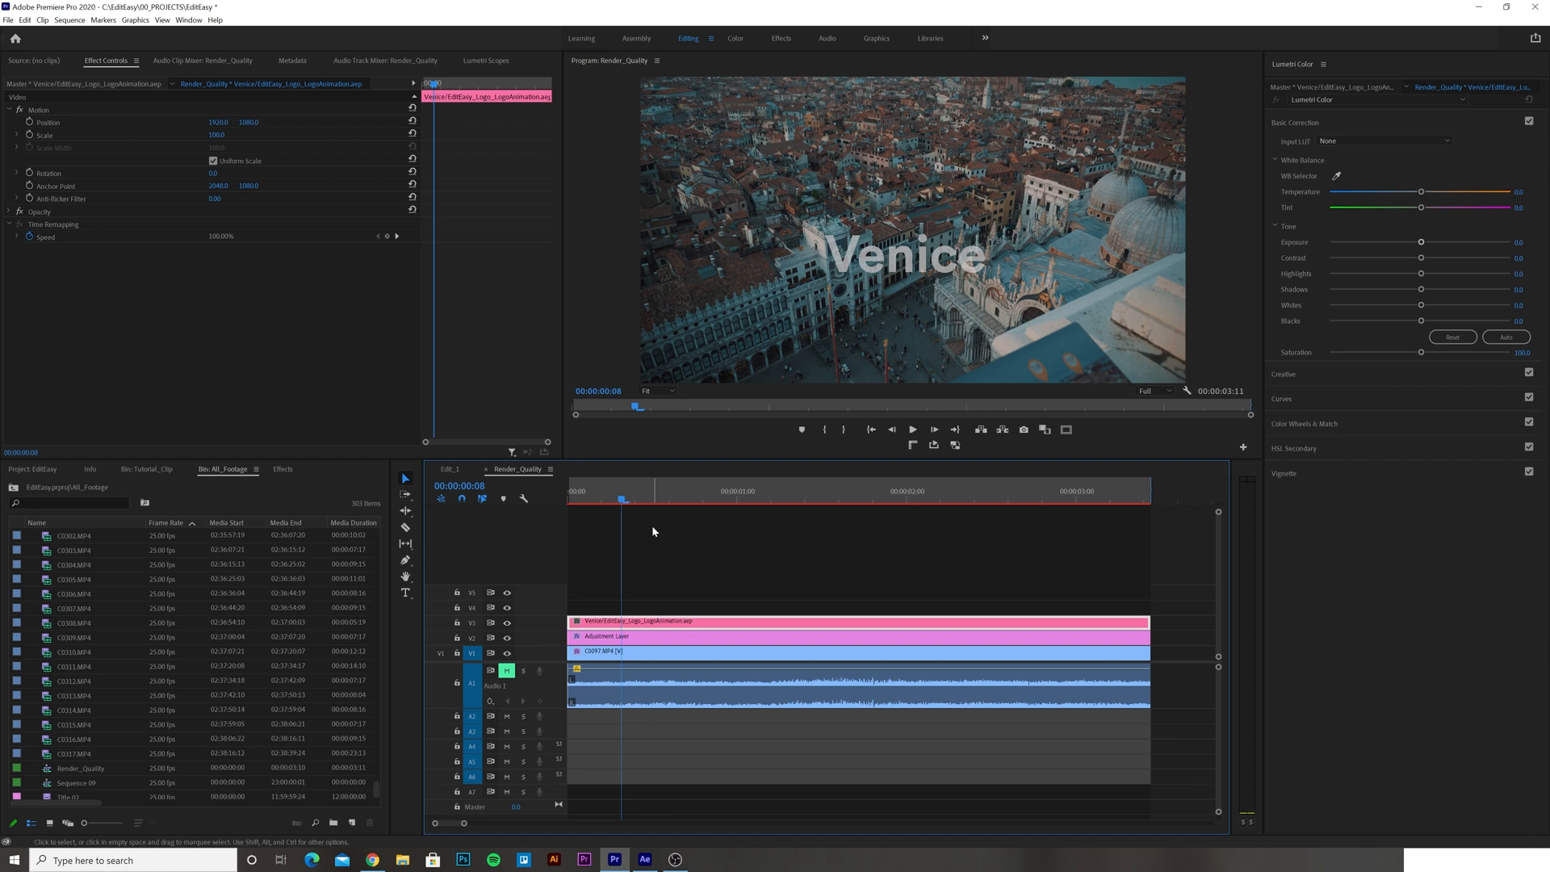
mouse_move(1027, 500)
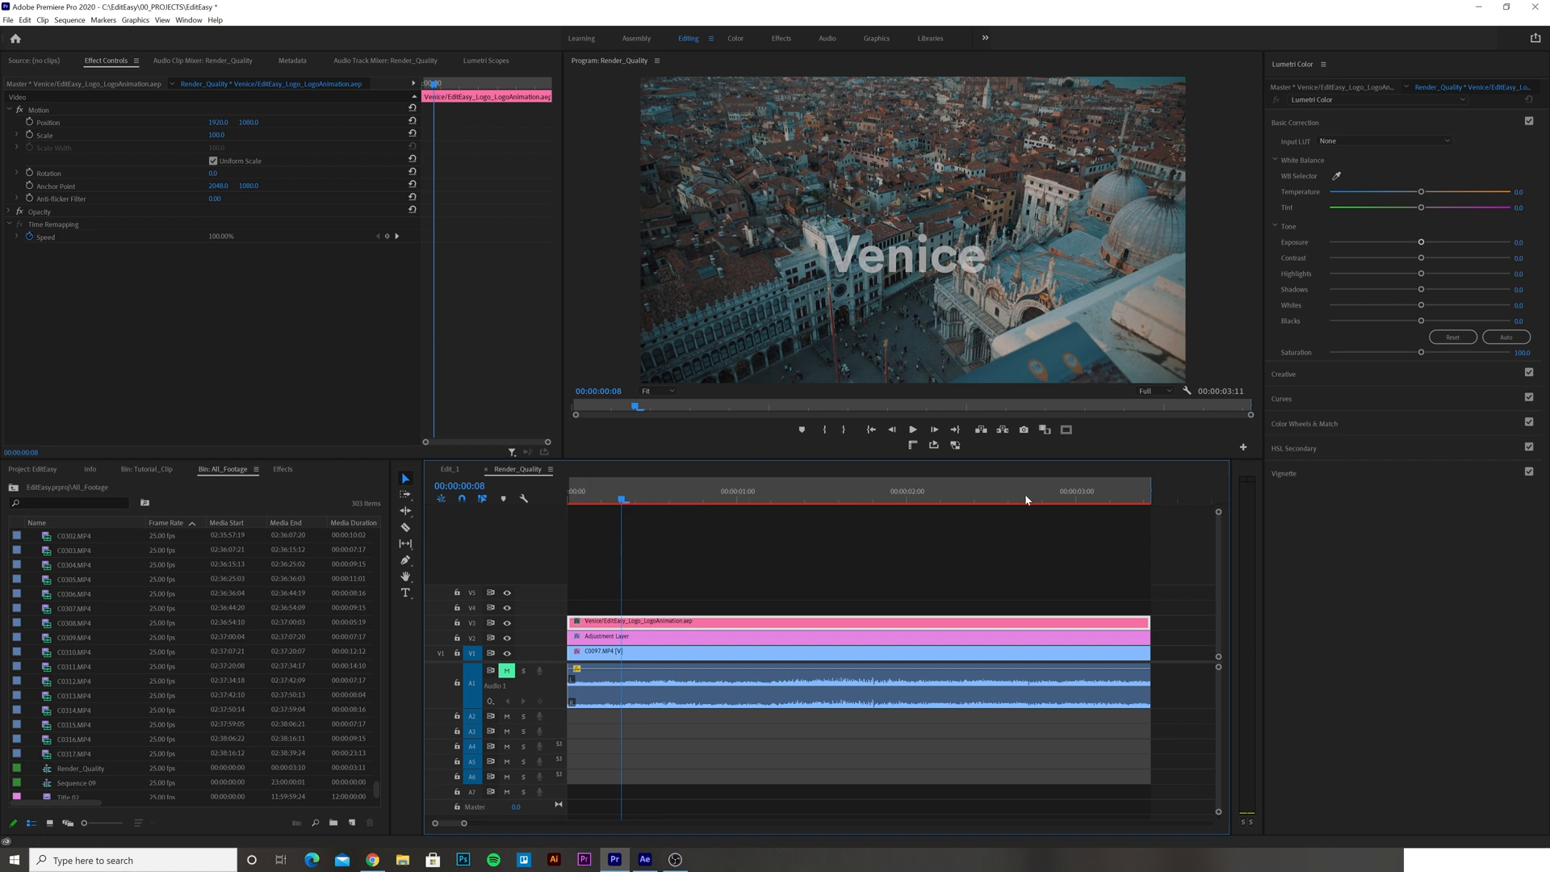
mouse_move(1102, 496)
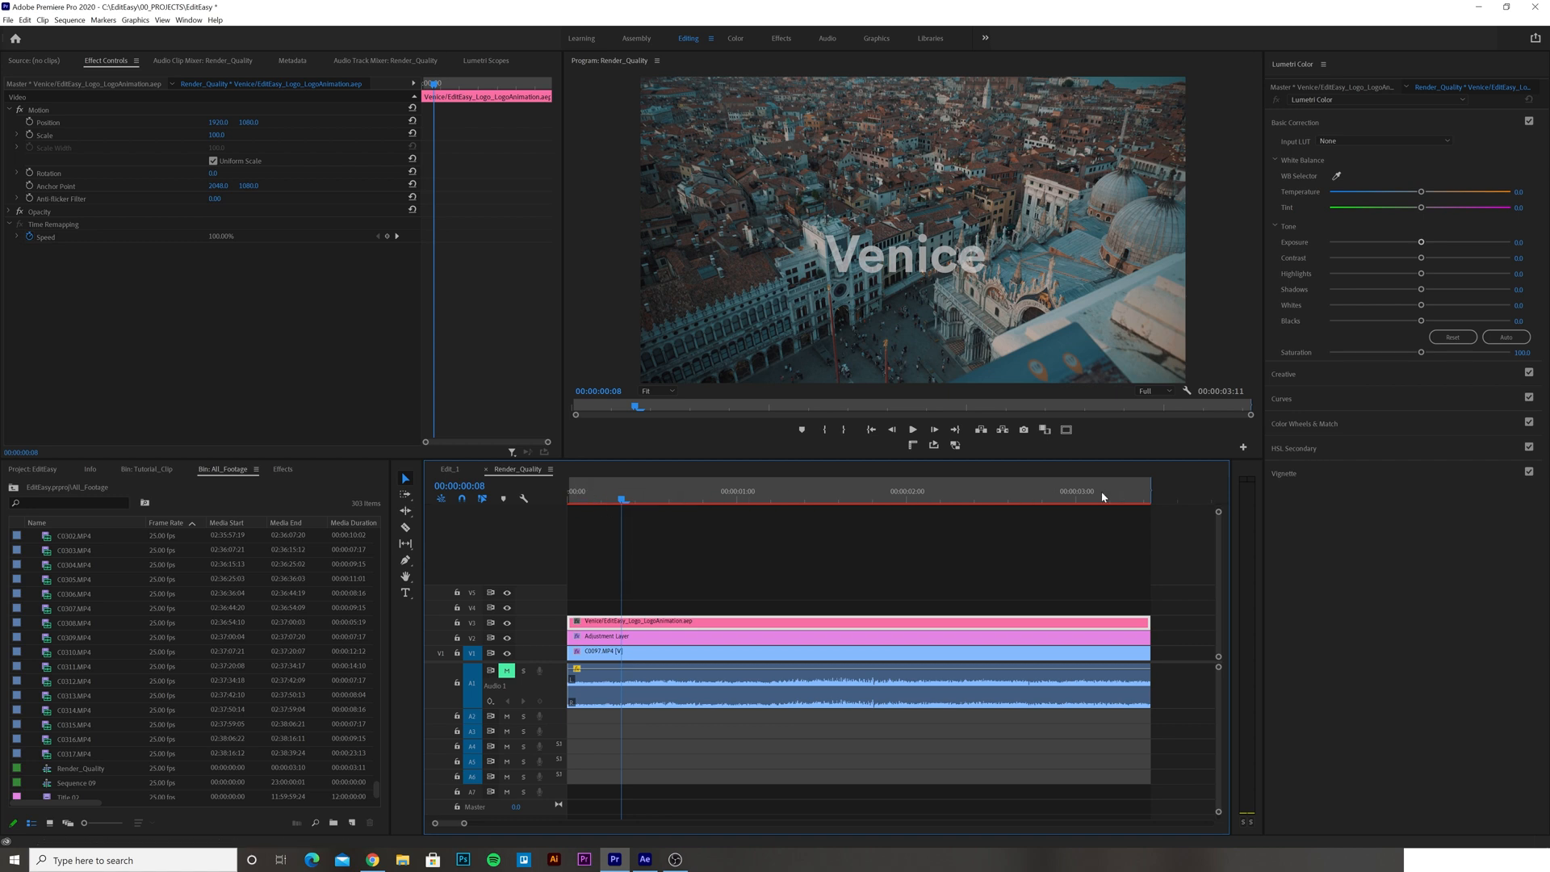
Render the sequence previews in the new CineForm format and return the playhead to the start.
click(593, 491)
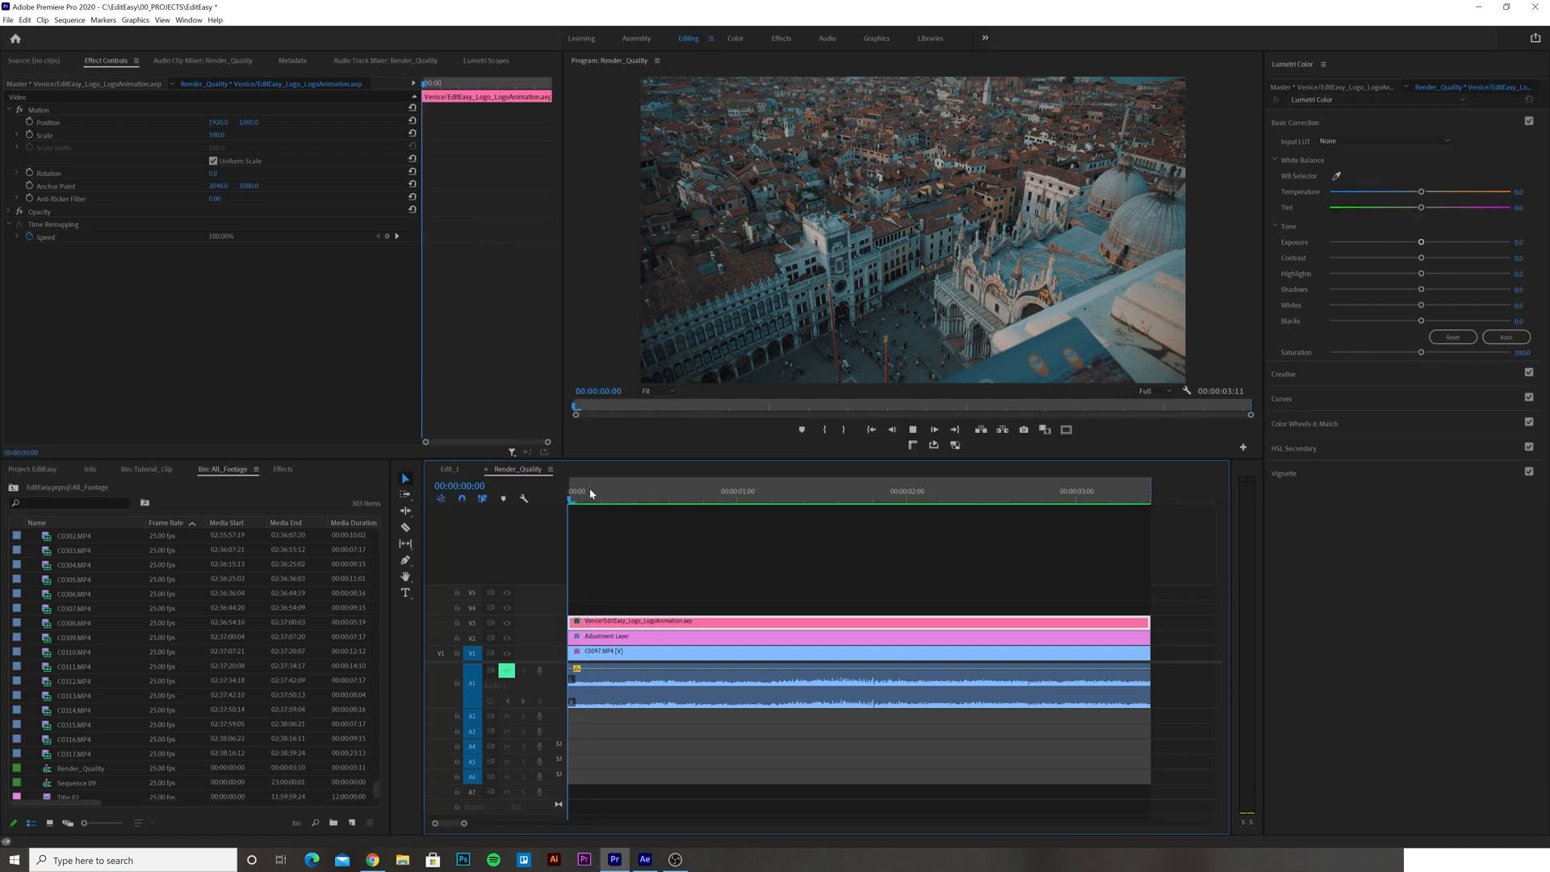
click(911, 430)
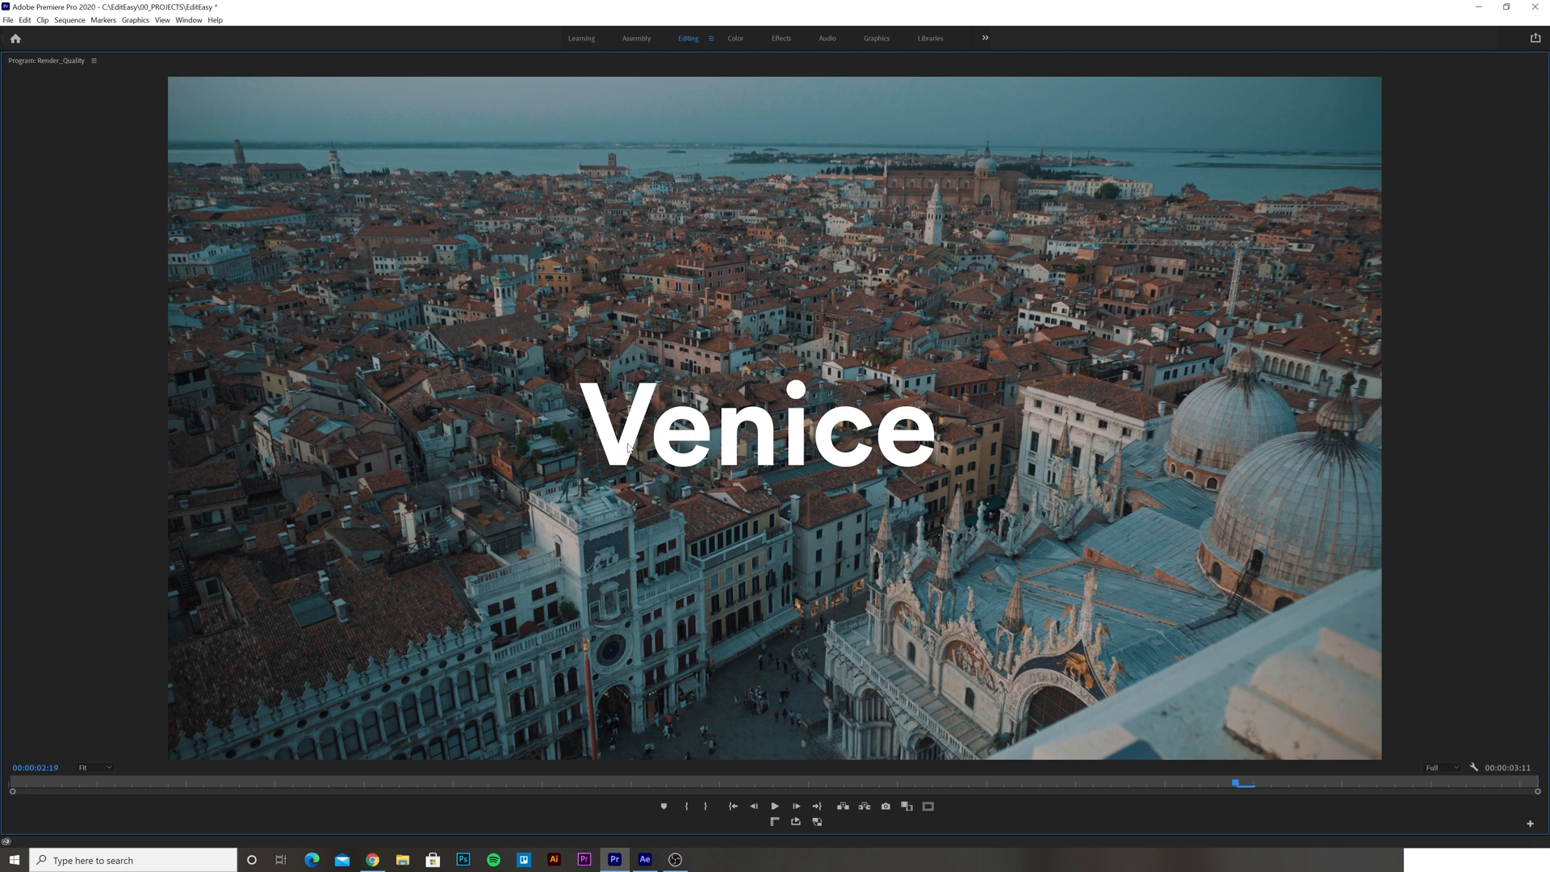
mouse_move(504, 270)
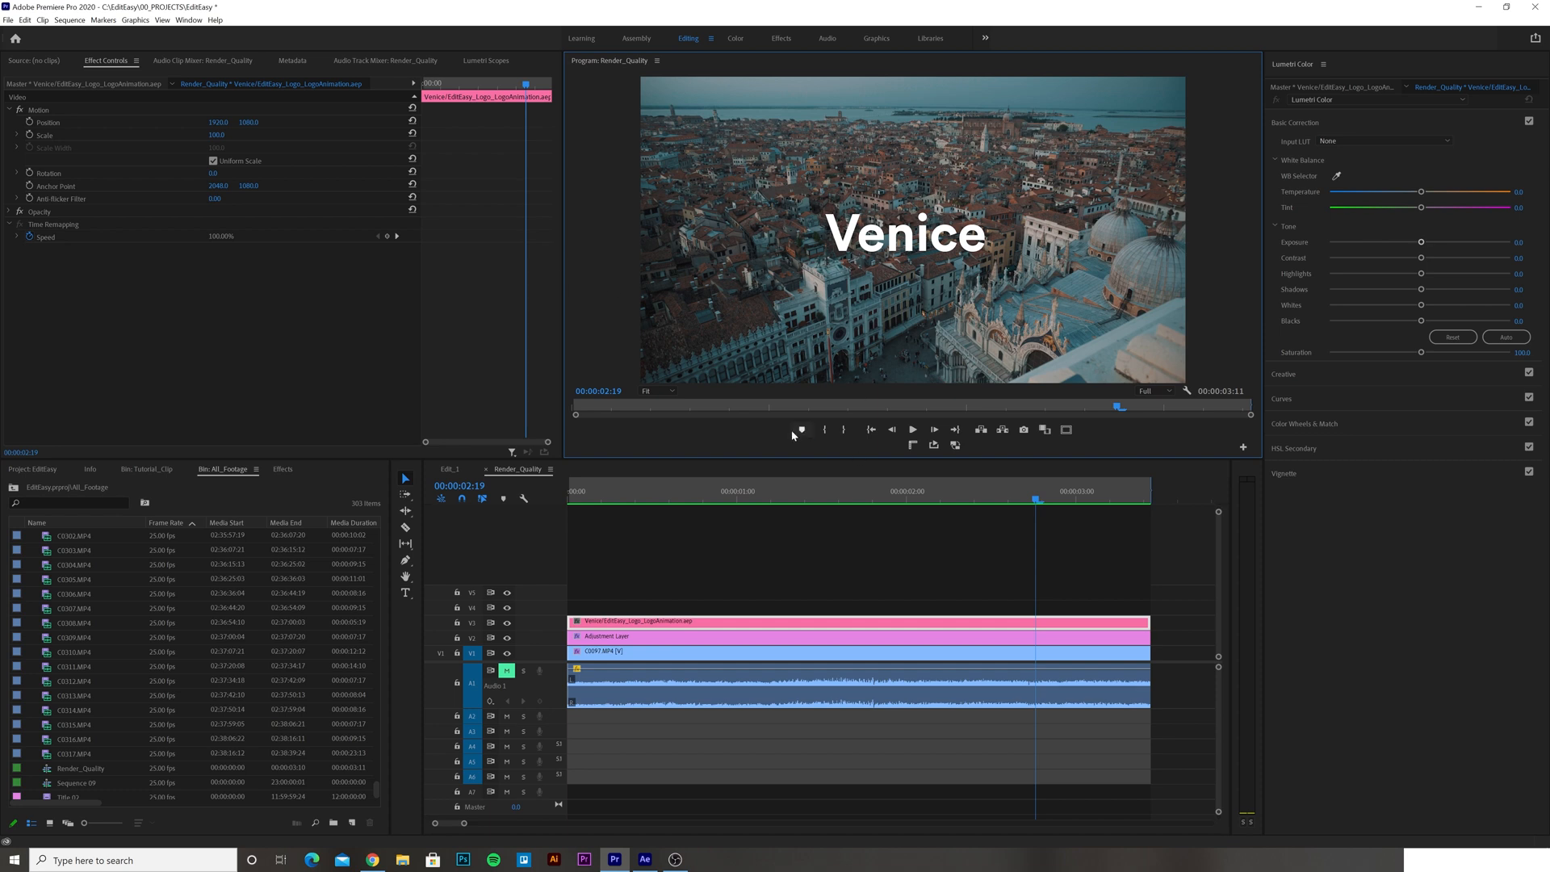
click(593, 490)
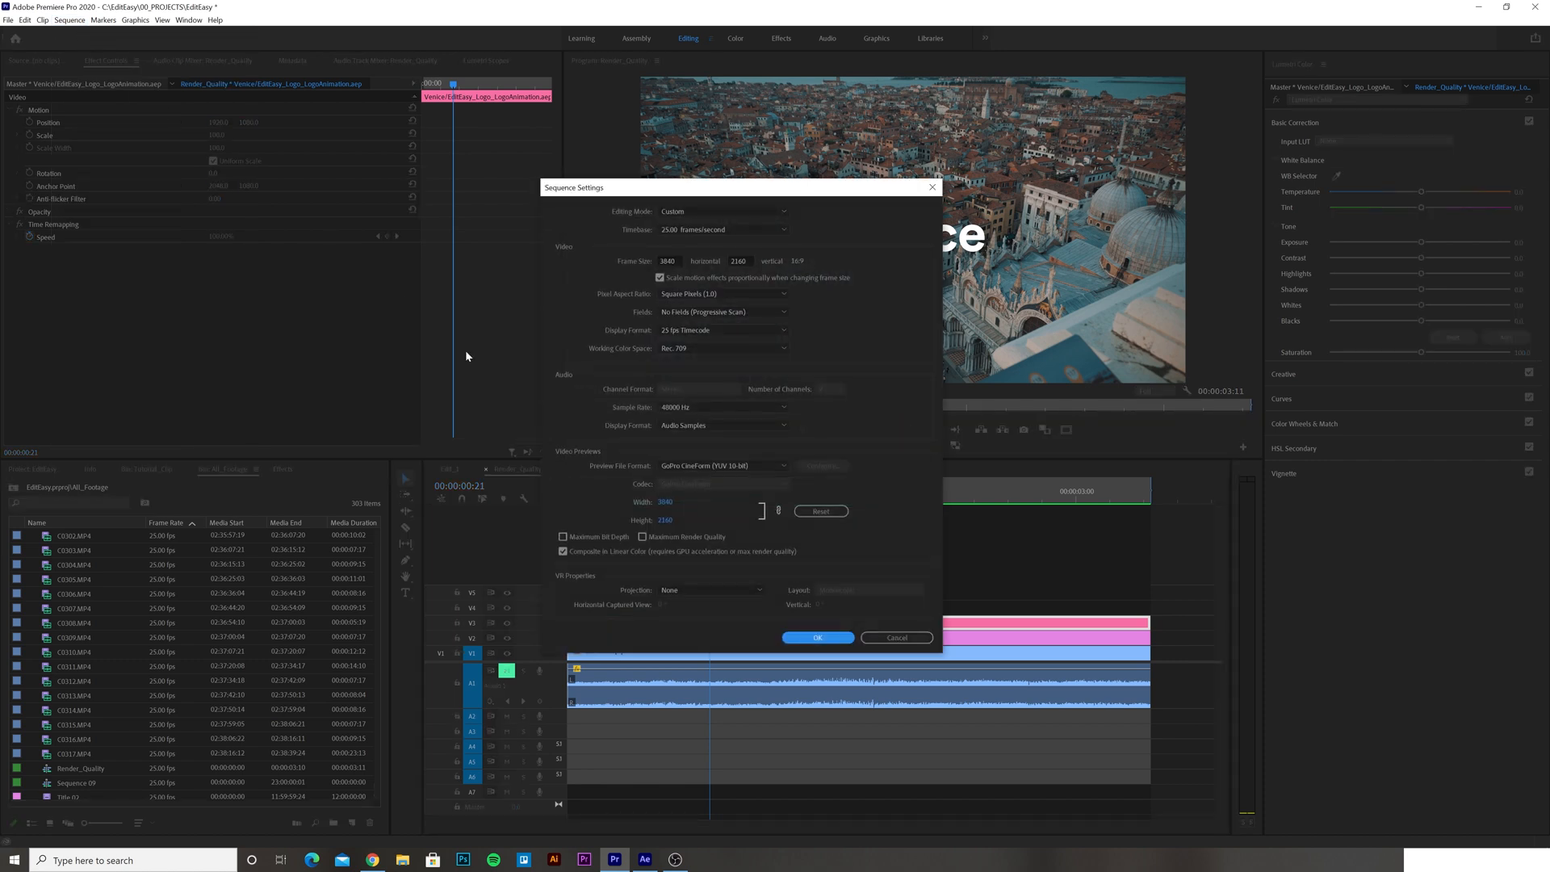
mouse_move(679, 484)
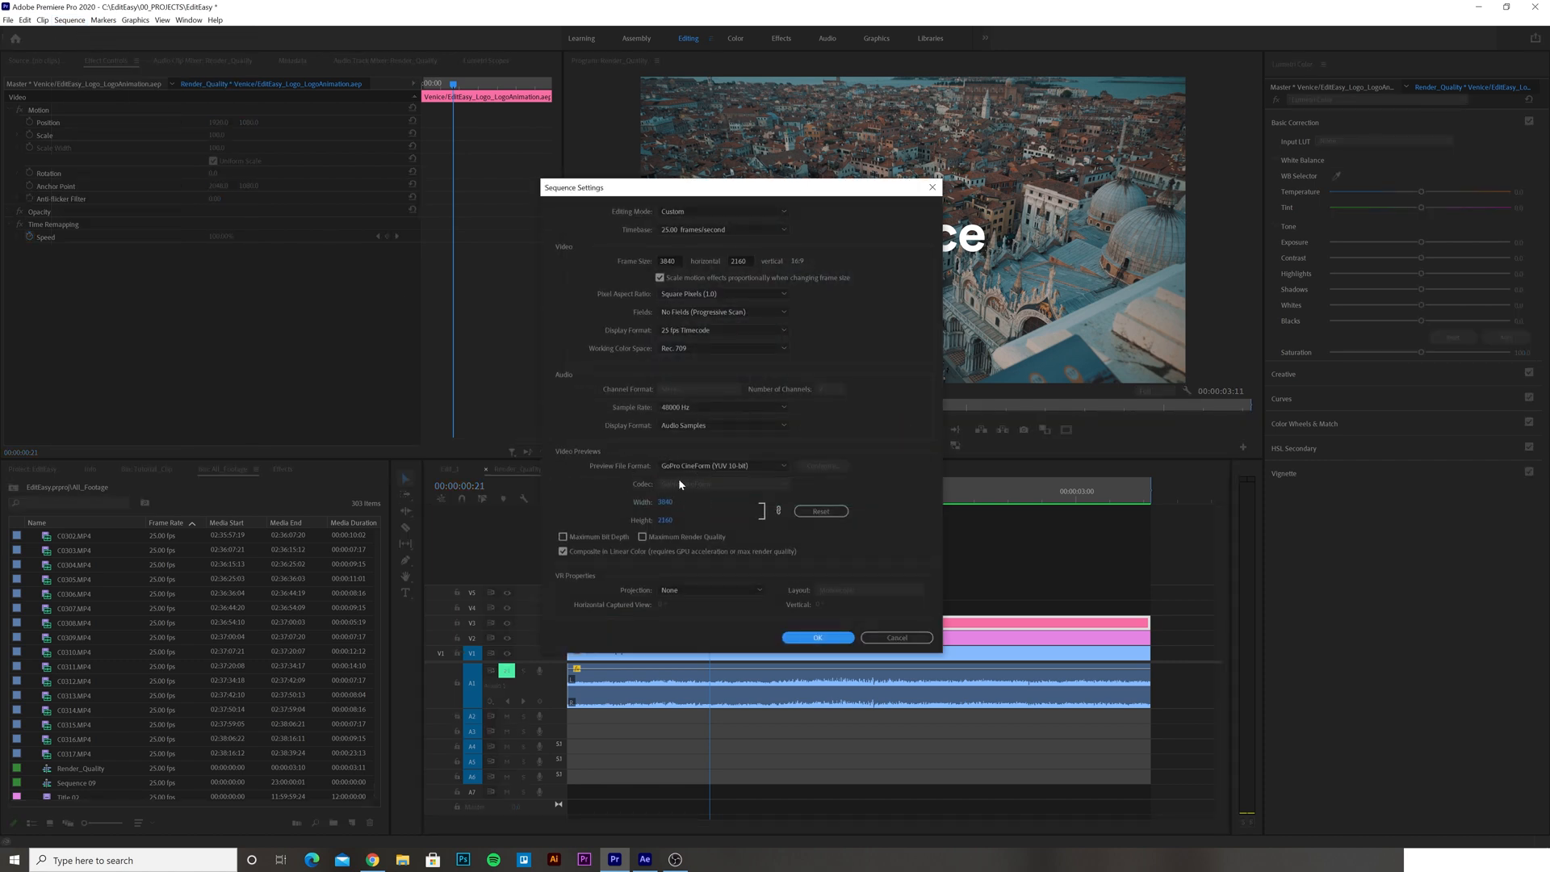
Close Sequence Settings unchanged and show the Venice frame at 2:00 full screen in the Program Monitor.
click(817, 636)
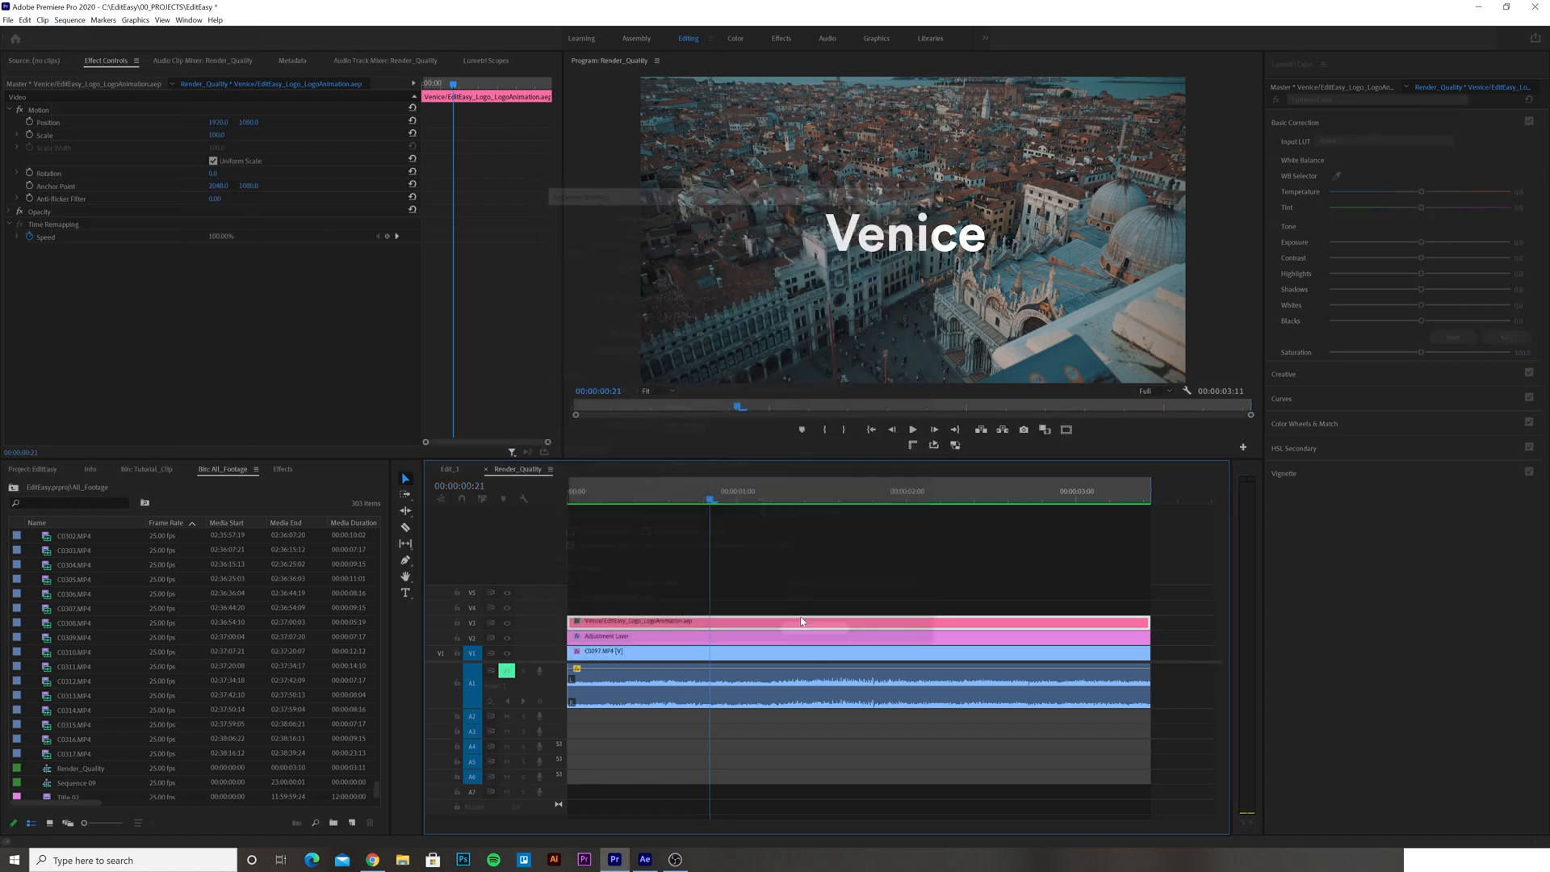
click(908, 491)
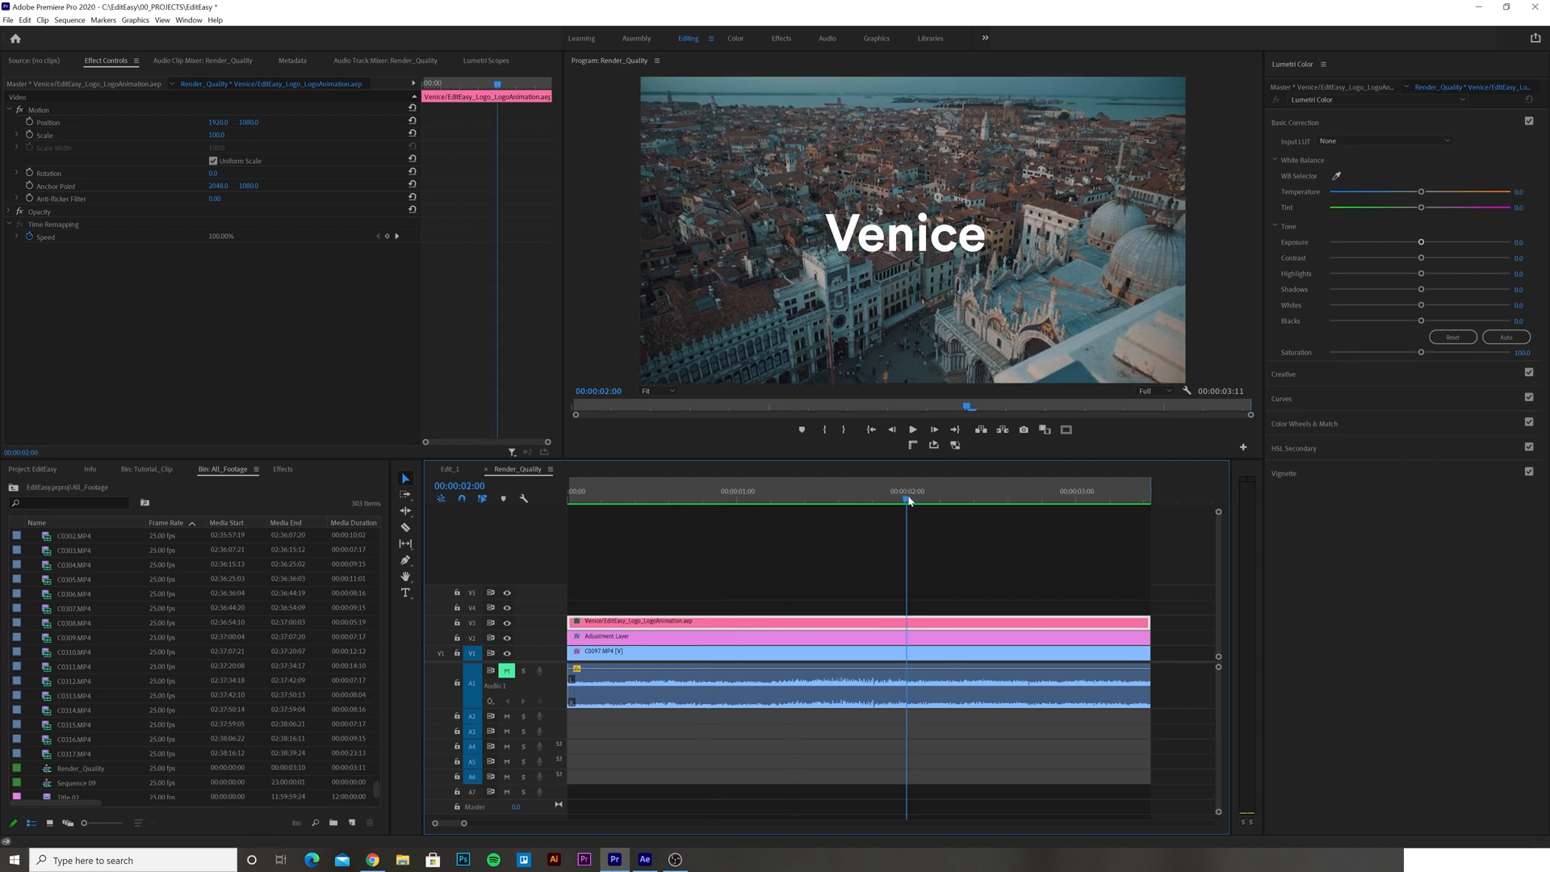
key(`)
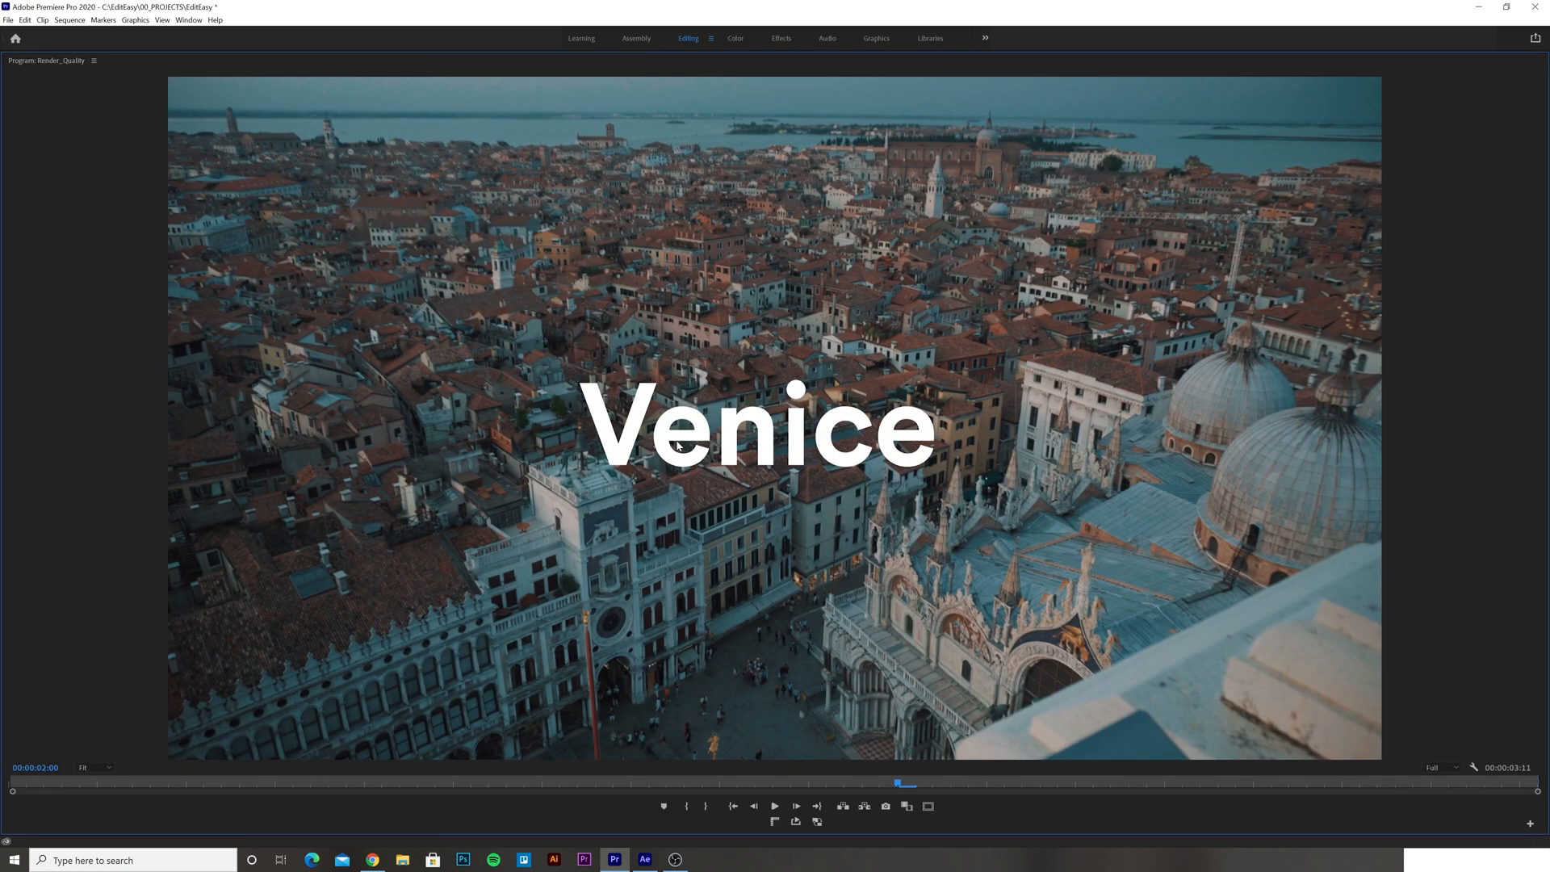